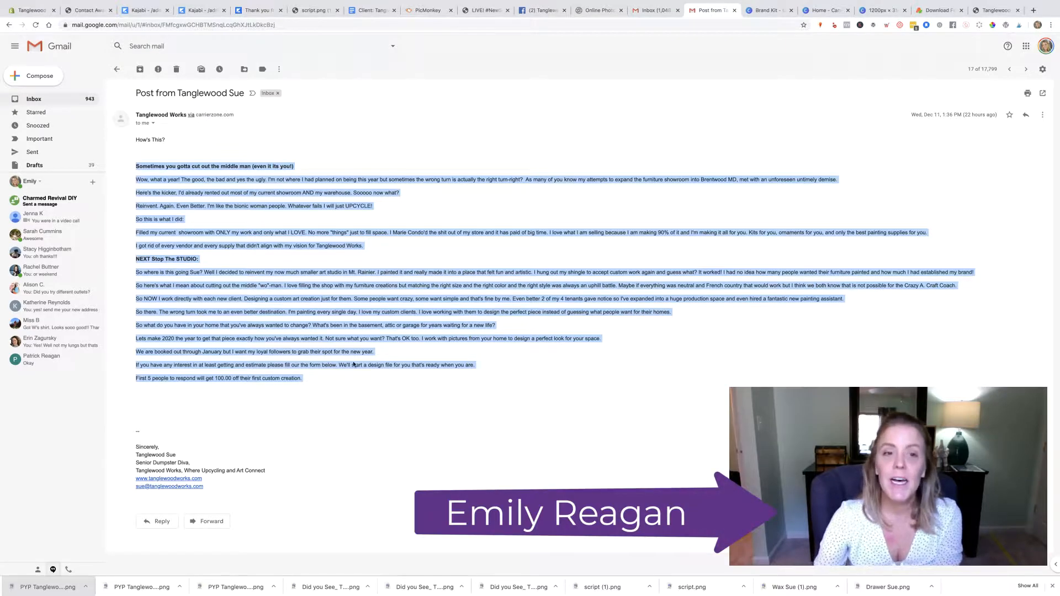
# - Switch from the Gmail newsletter message to the Kajabi landing page tab
pyautogui.click(195, 10)
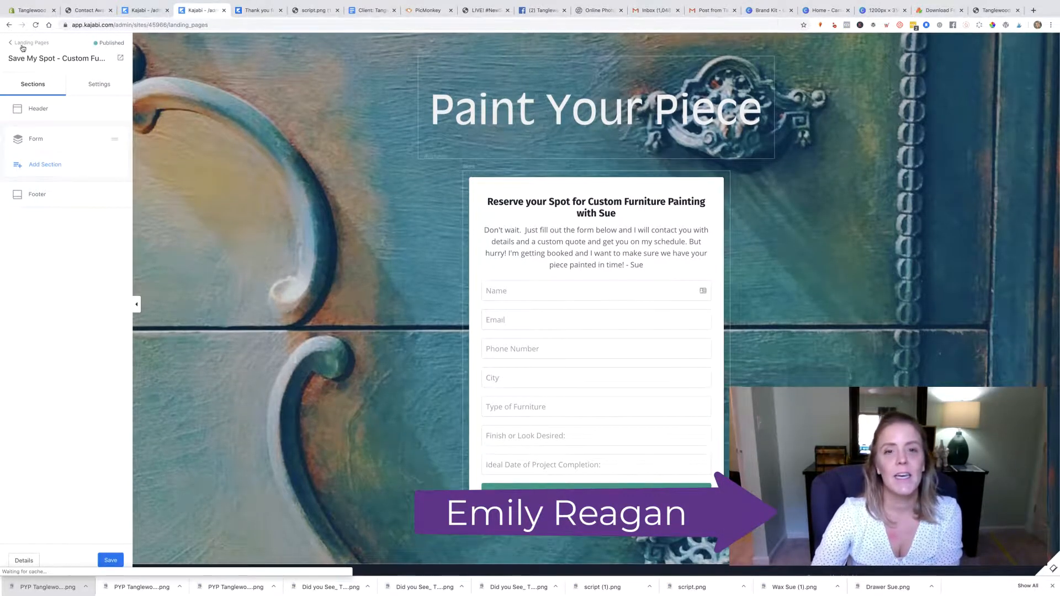
# - Leave the landing page editor for Marketing > Email Campaigns and dismiss the feedback survey
pyautogui.click(30, 43)
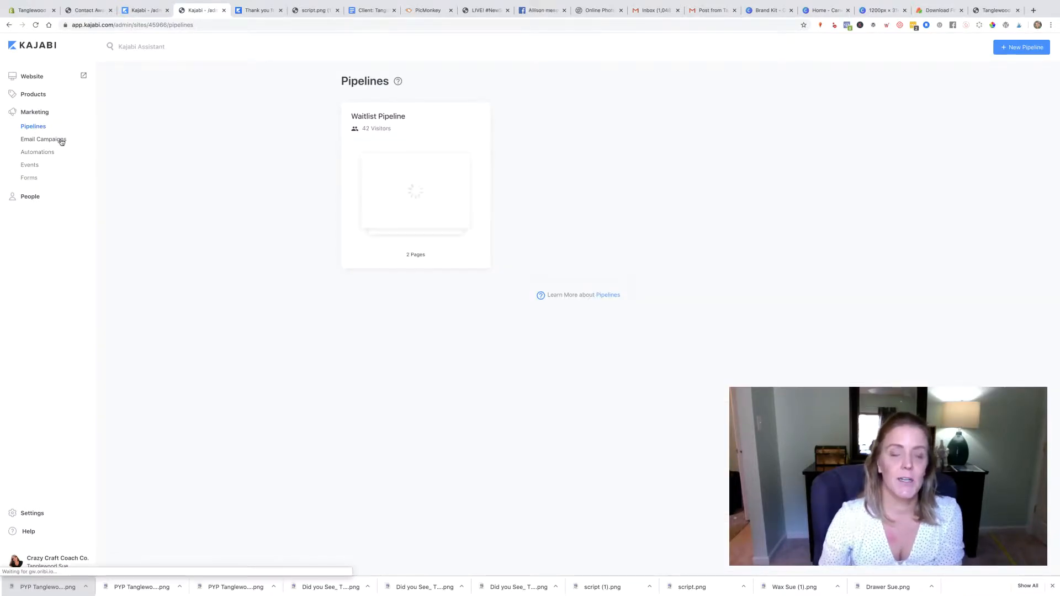
pyautogui.click(42, 139)
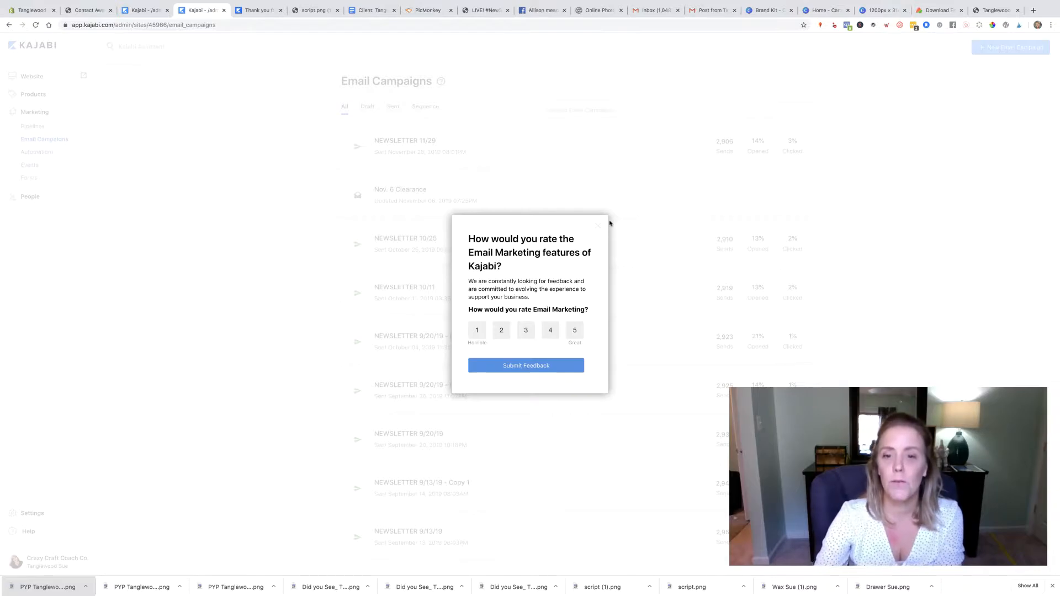
pyautogui.click(597, 225)
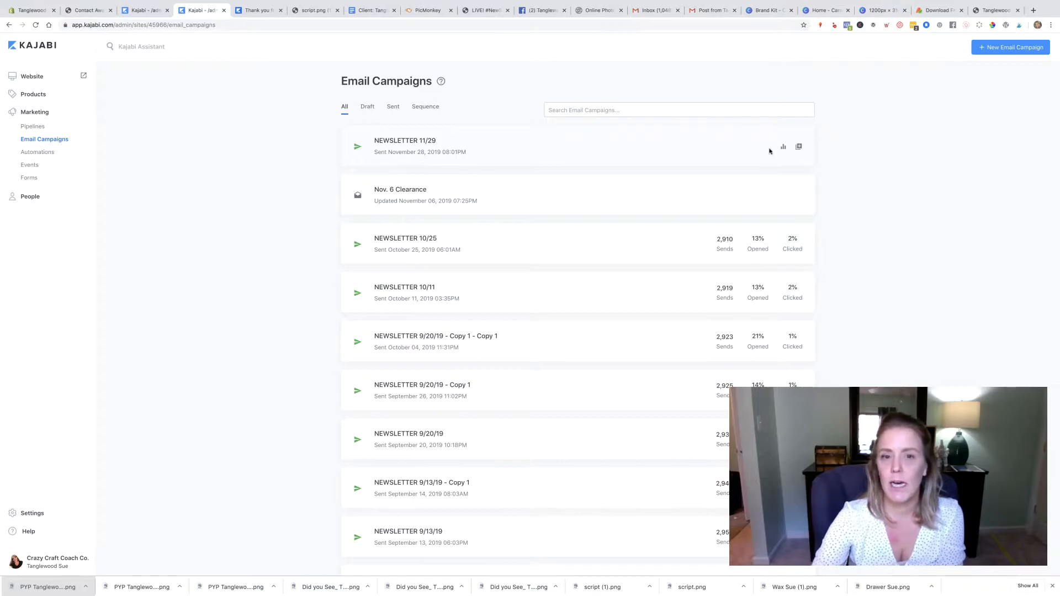
pyautogui.click(404, 141)
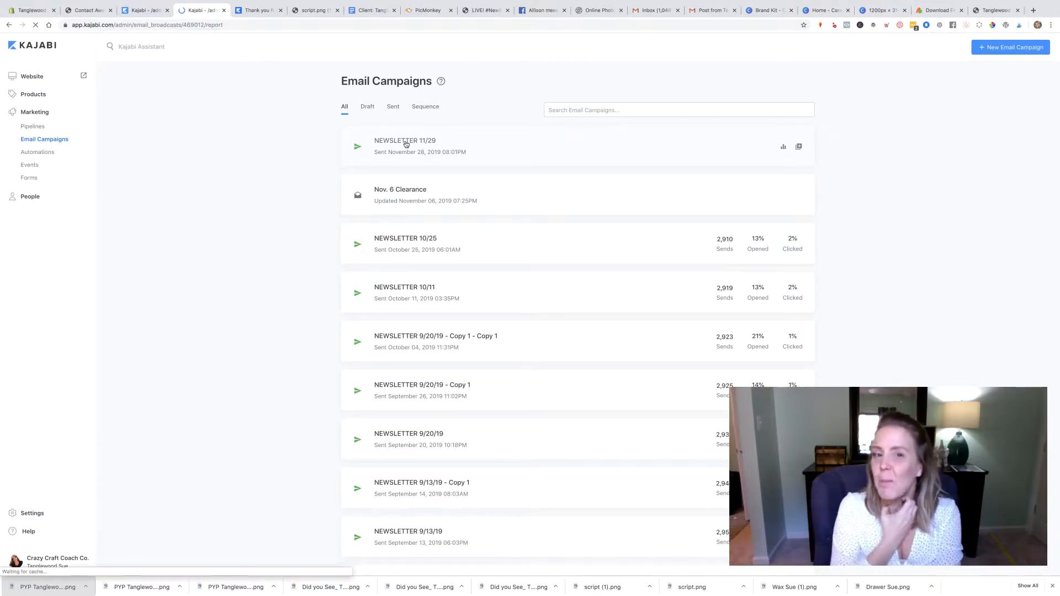
pyautogui.click(404, 141)
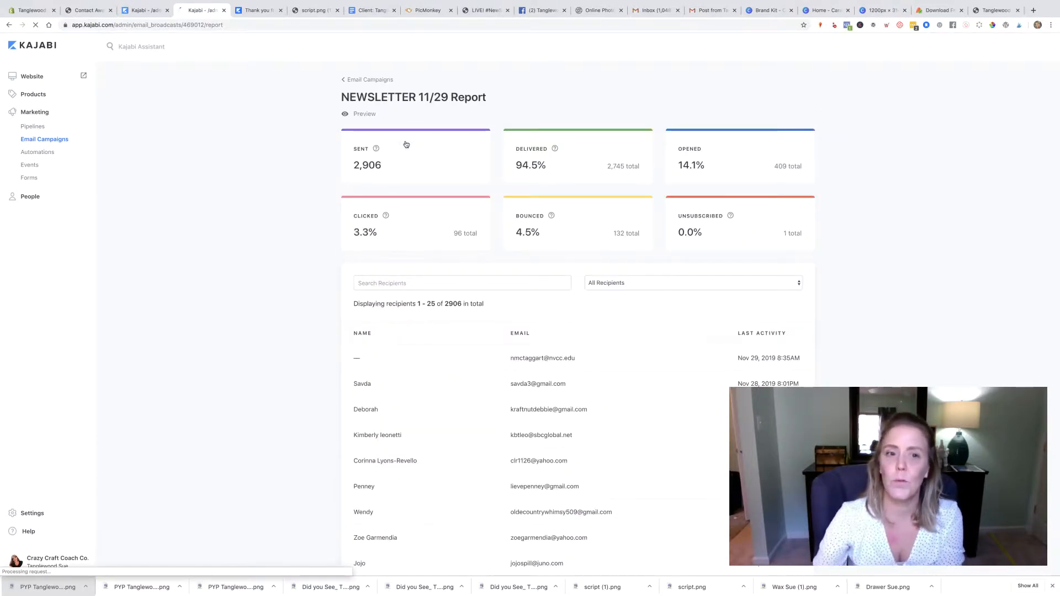
pyautogui.click(364, 114)
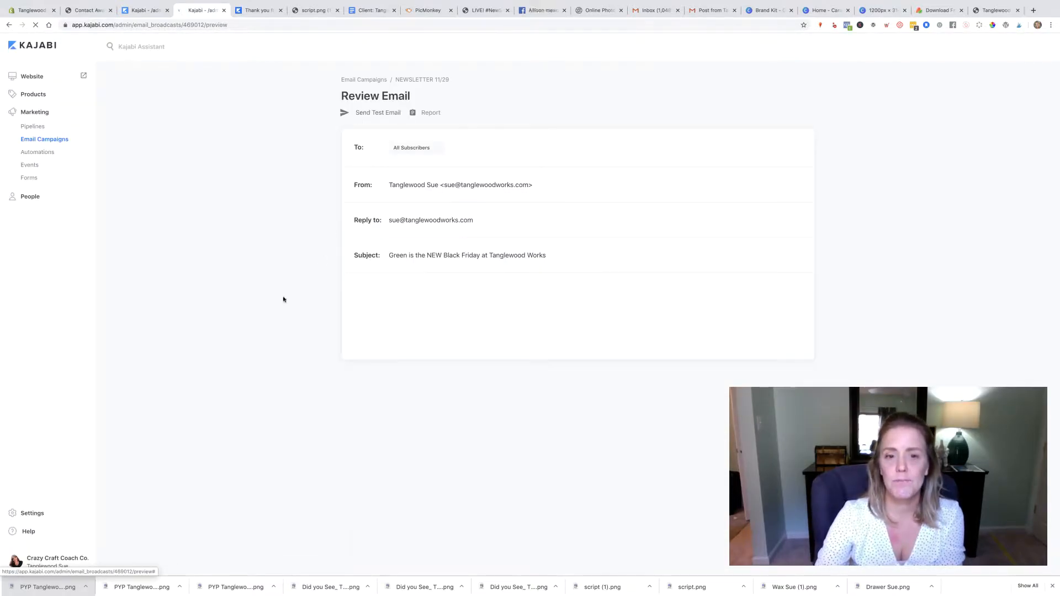
pyautogui.scroll(-3)
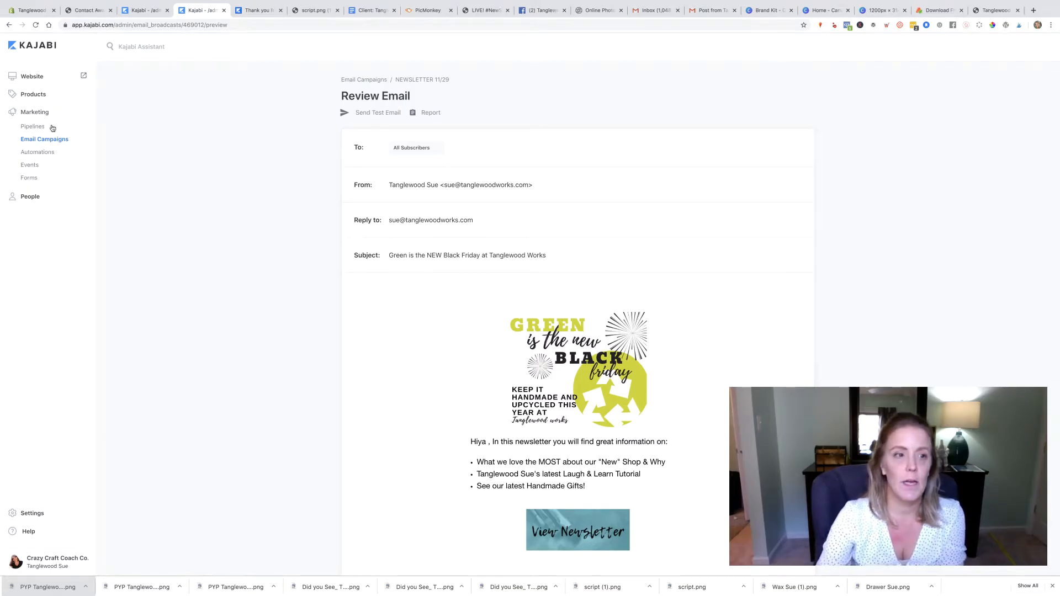
pyautogui.click(364, 79)
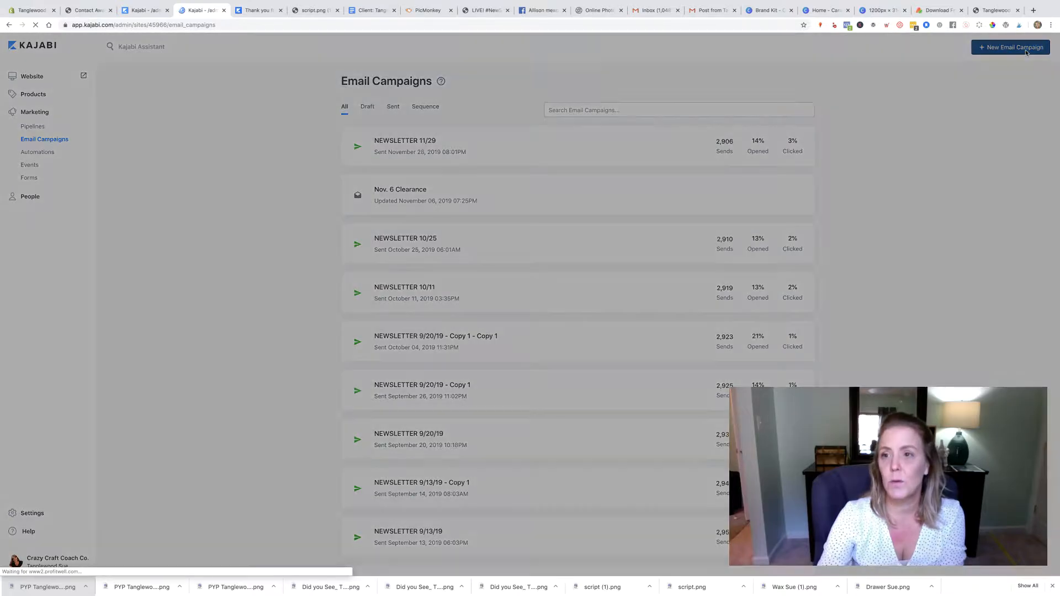
# - Create an Email Broadcast with internal title 'Newsletter 12/12 - Custom Quote' and save it
pyautogui.click(1009, 47)
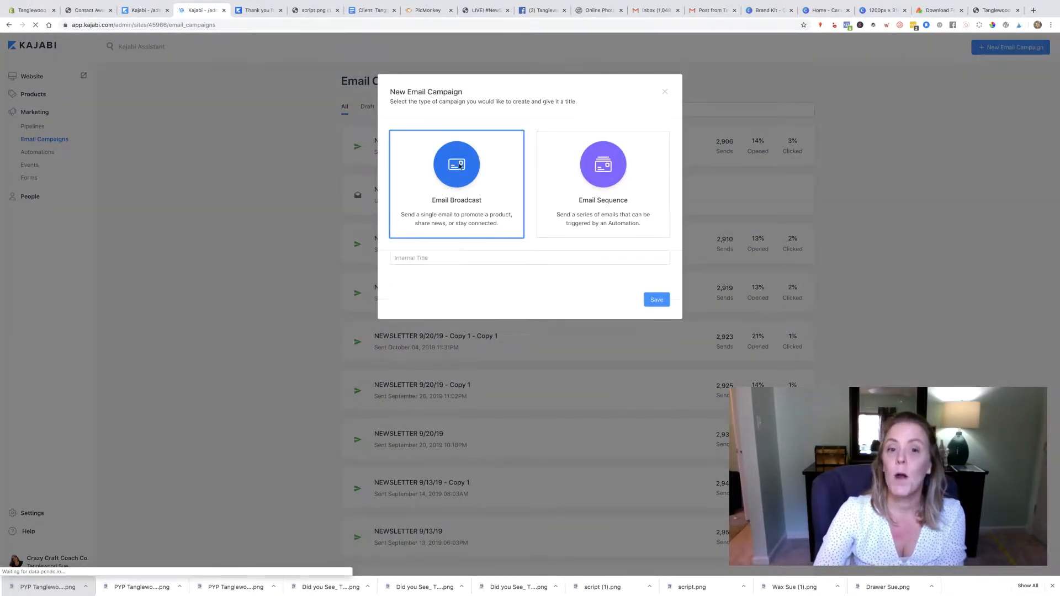
pyautogui.click(529, 258)
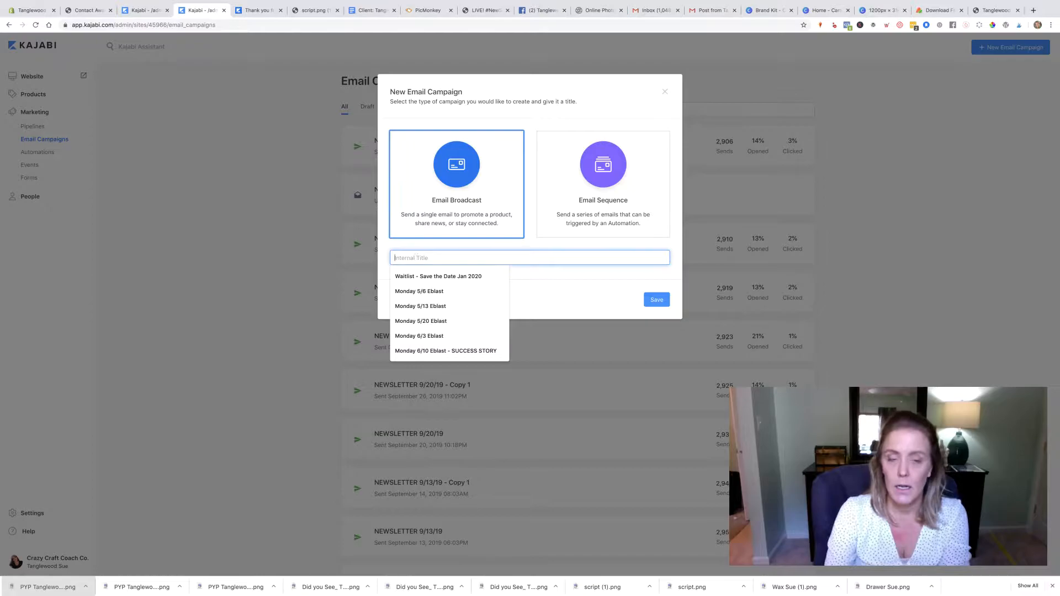
pyautogui.write('t')
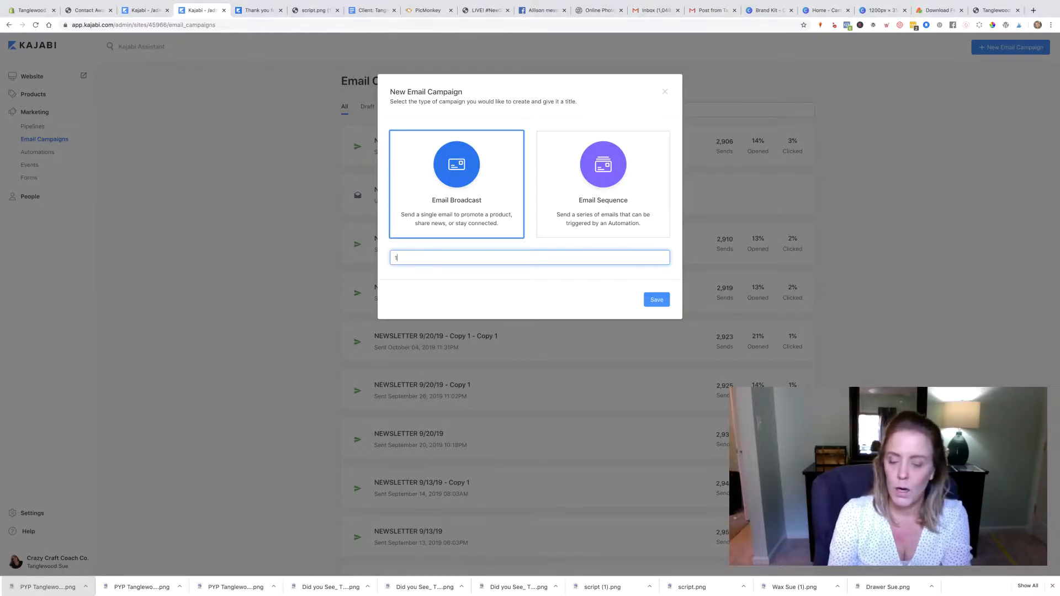
pyautogui.write('12/12')
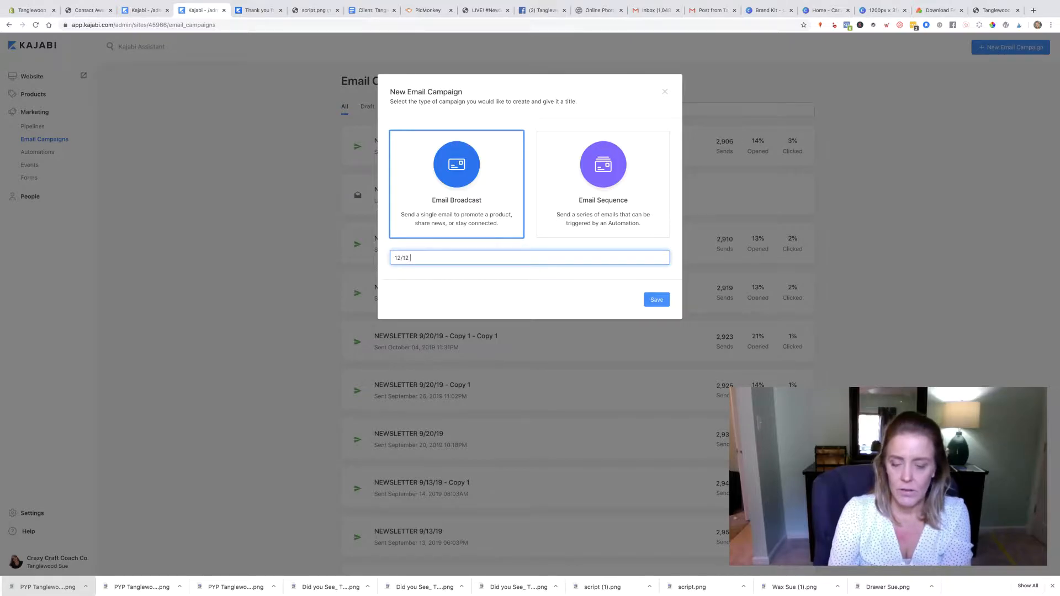
pyautogui.write('Get')
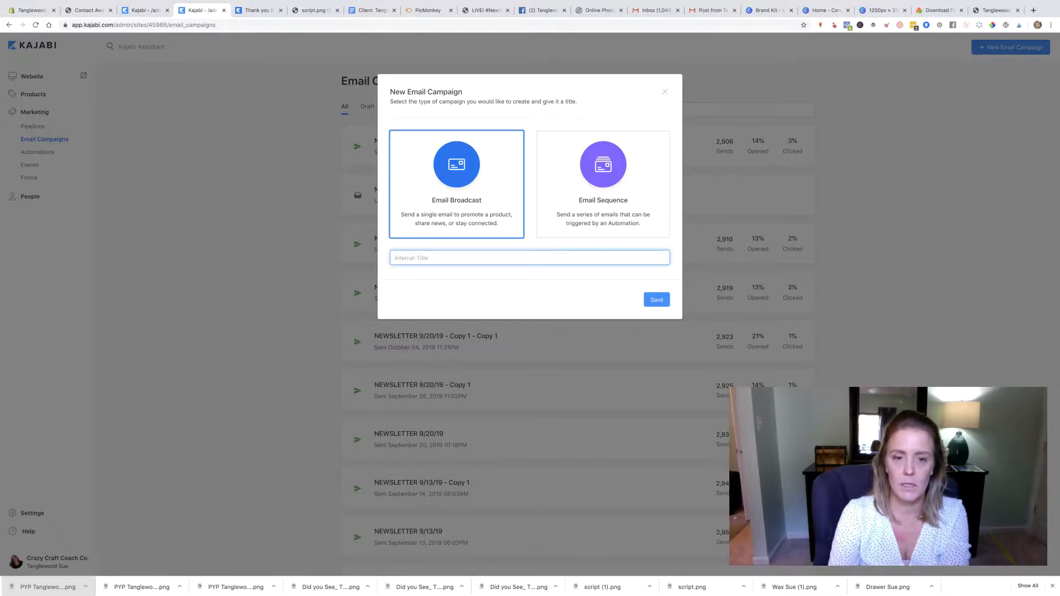
pyautogui.write('Newsletter 12/12 = Cus')
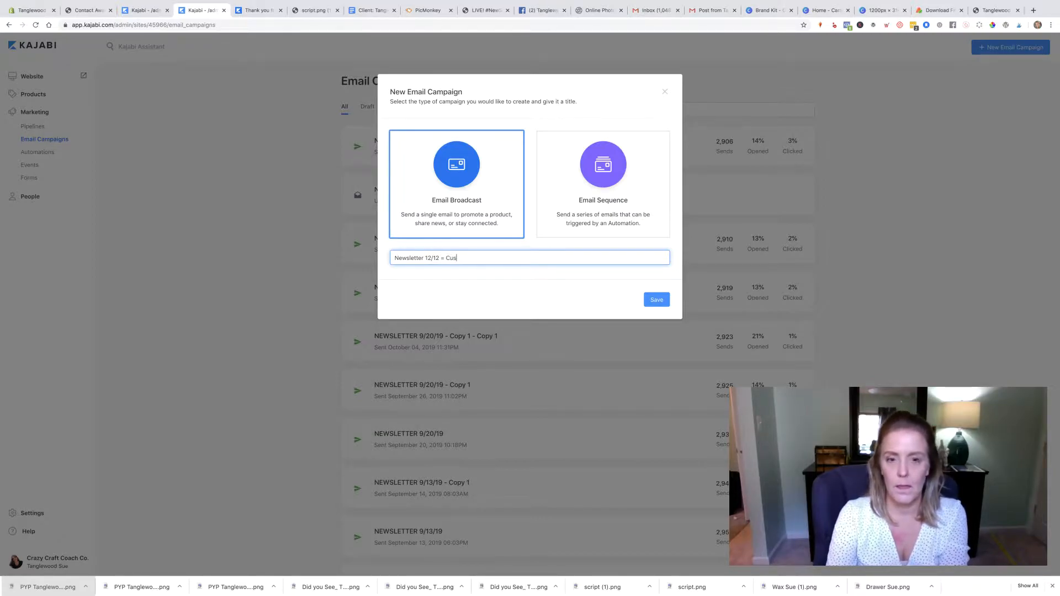
pyautogui.write('tom Quote')
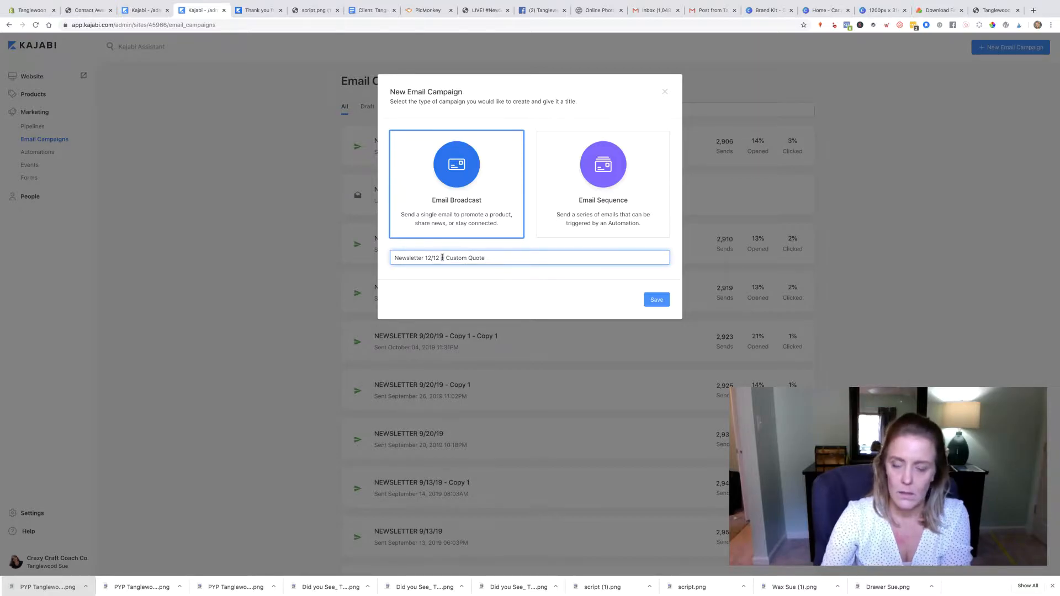
pyautogui.click(655, 299)
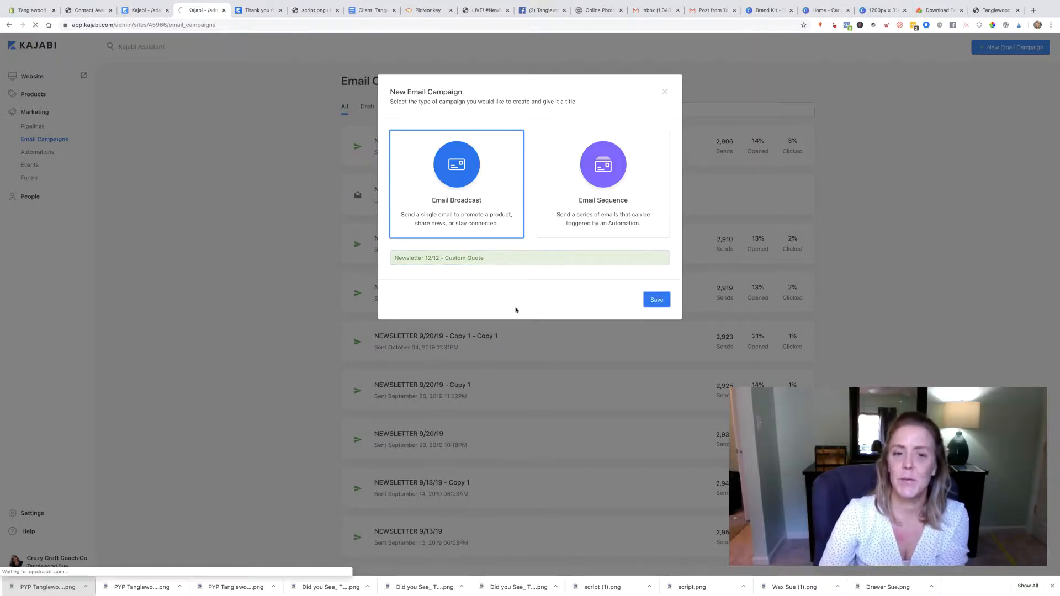
pyautogui.click(654, 299)
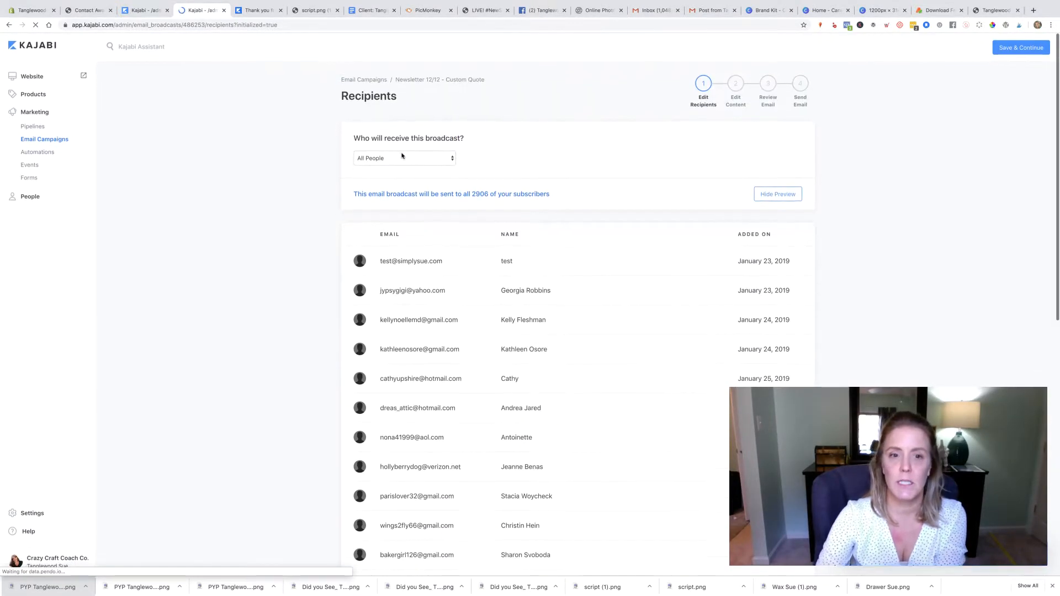
# - Leave All People (2,906 subscribers) as recipients and save to continue to content
pyautogui.click(403, 158)
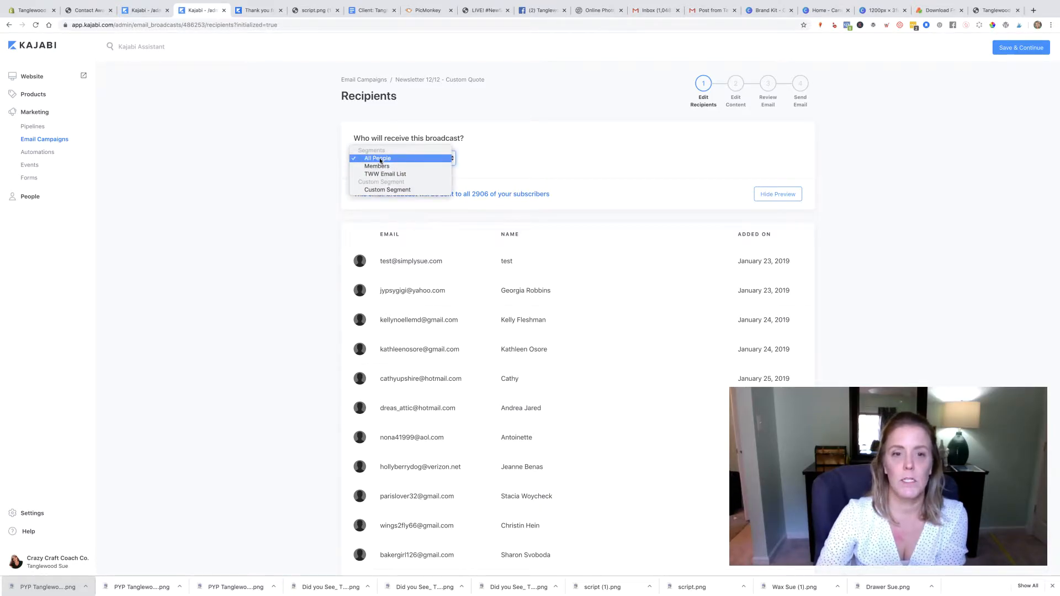
pyautogui.scroll(-3)
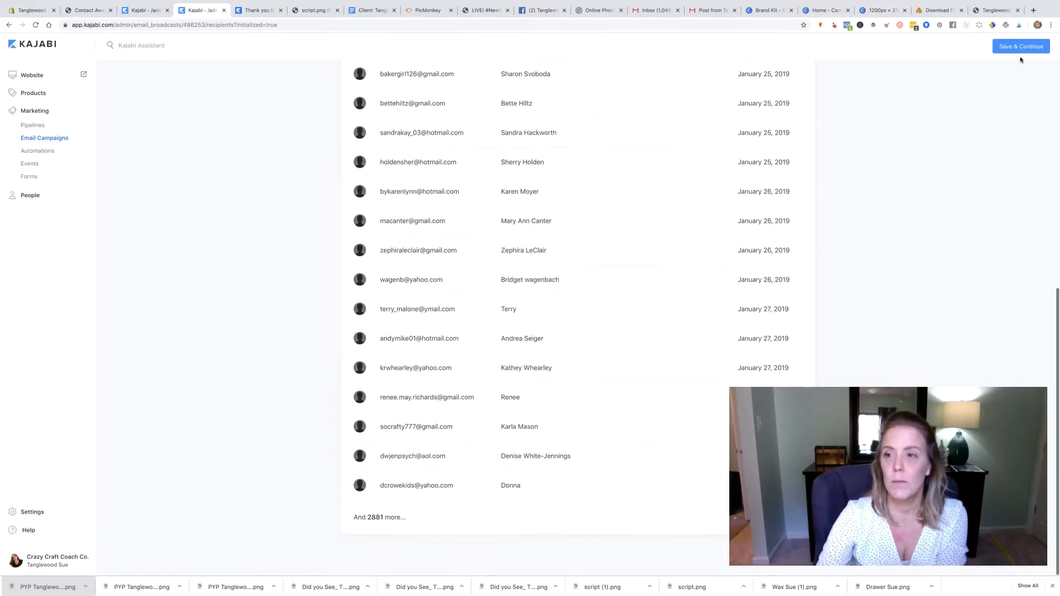
pyautogui.click(1020, 46)
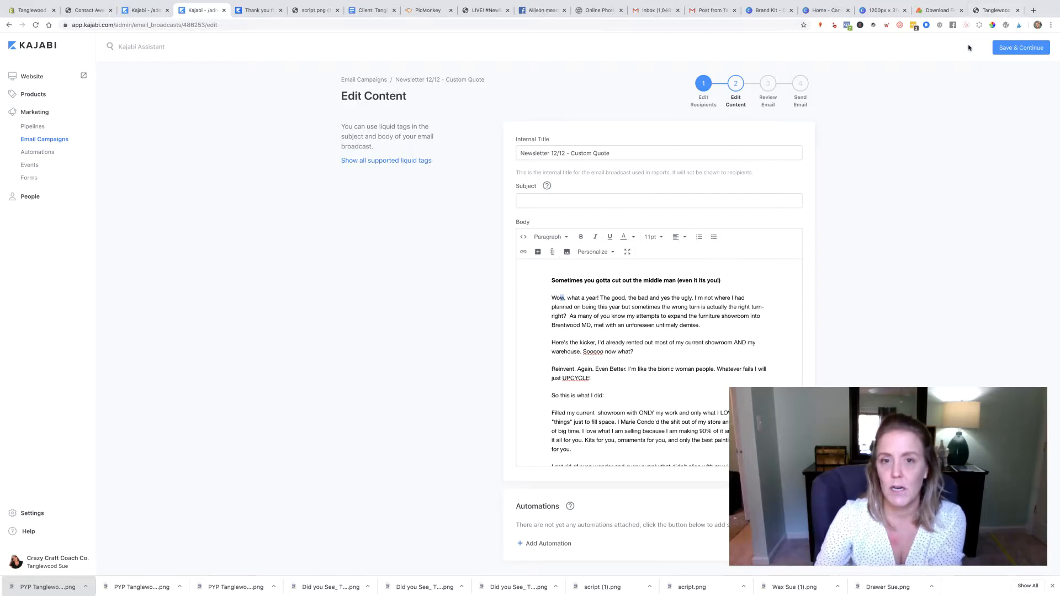
# - Add a {{first_name}} greeting and bold headings to the newsletter body, scrolling through it
pyautogui.click(901, 5)
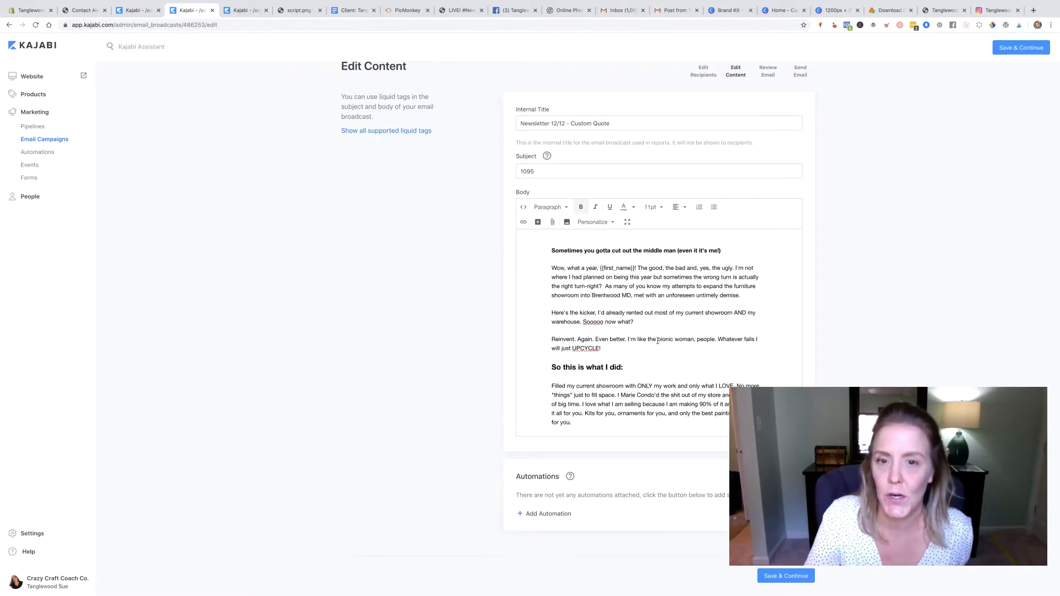
pyautogui.scroll(-3)
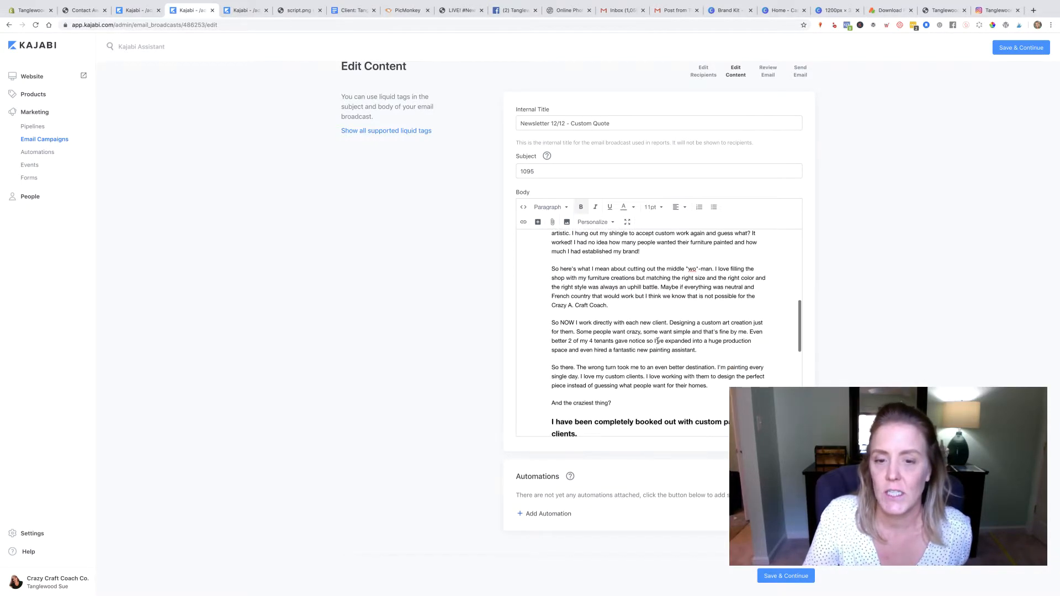
pyautogui.scroll(-3)
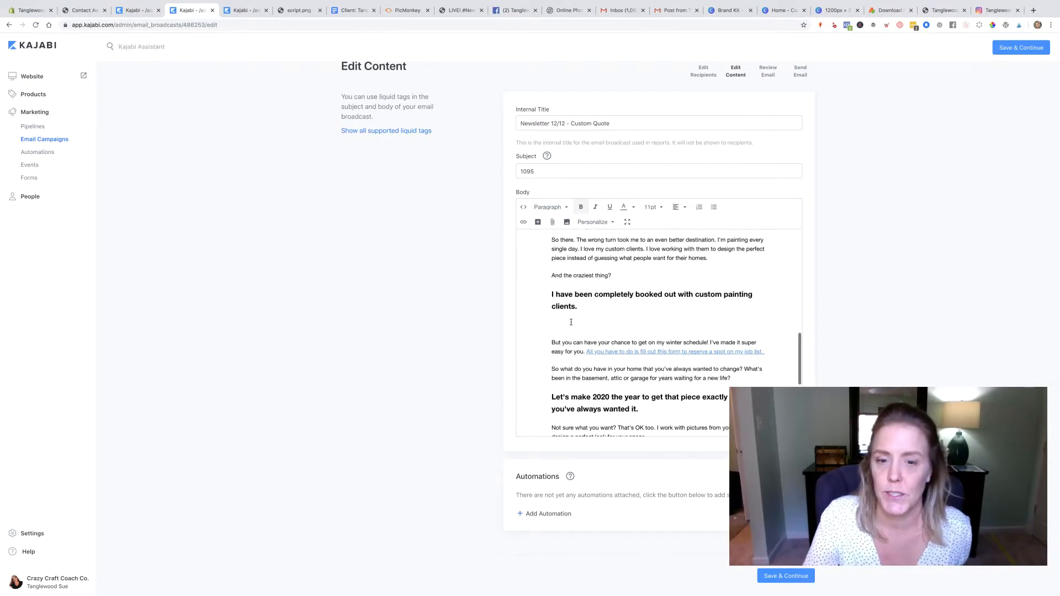
pyautogui.scroll(-3)
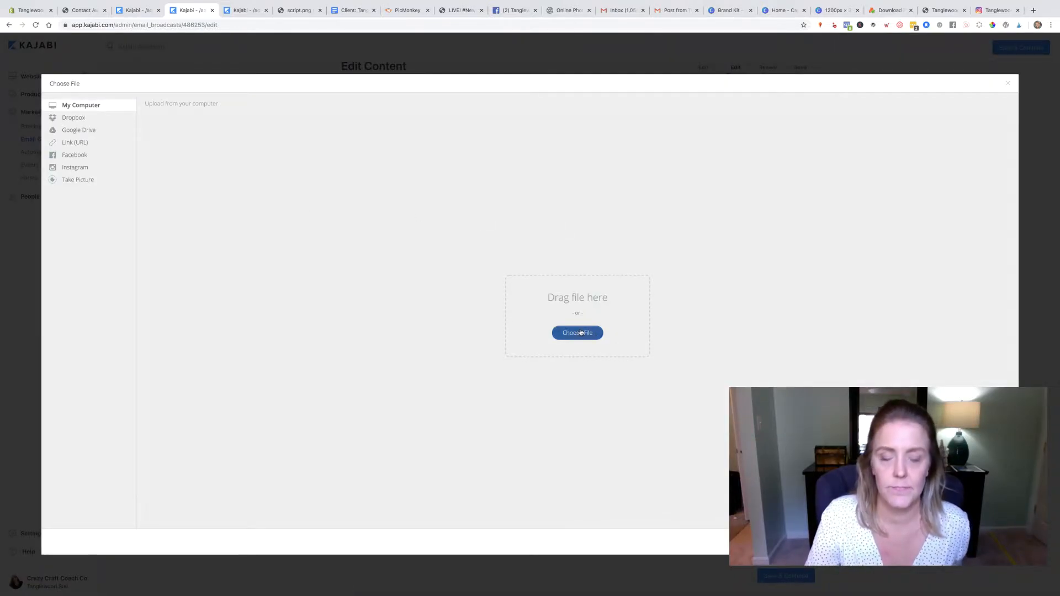
# - Browse for an image to upload from the Desktop — iCloud folder
pyautogui.click(576, 332)
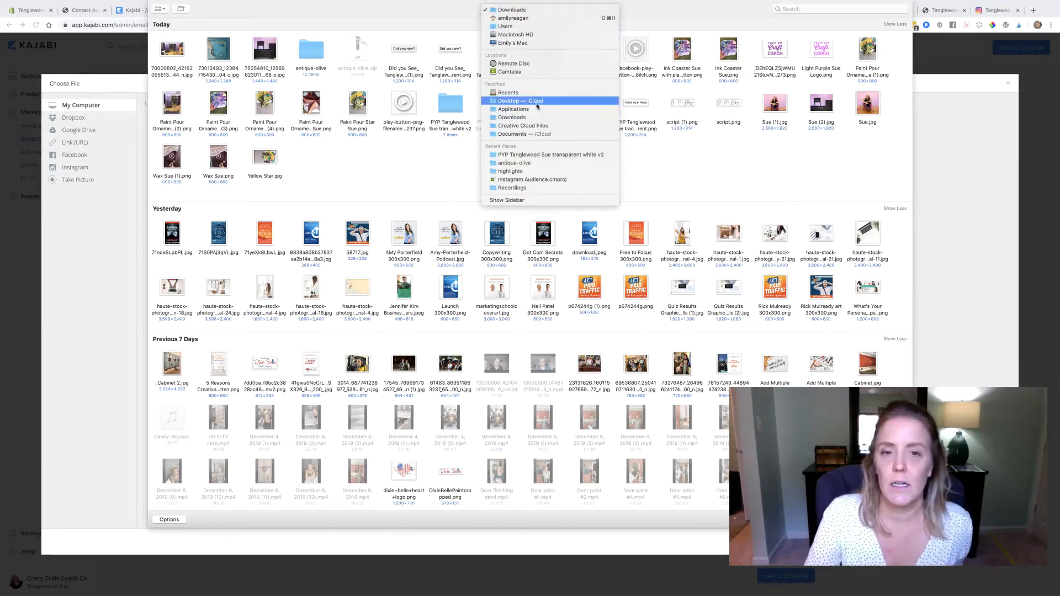
pyautogui.click(521, 99)
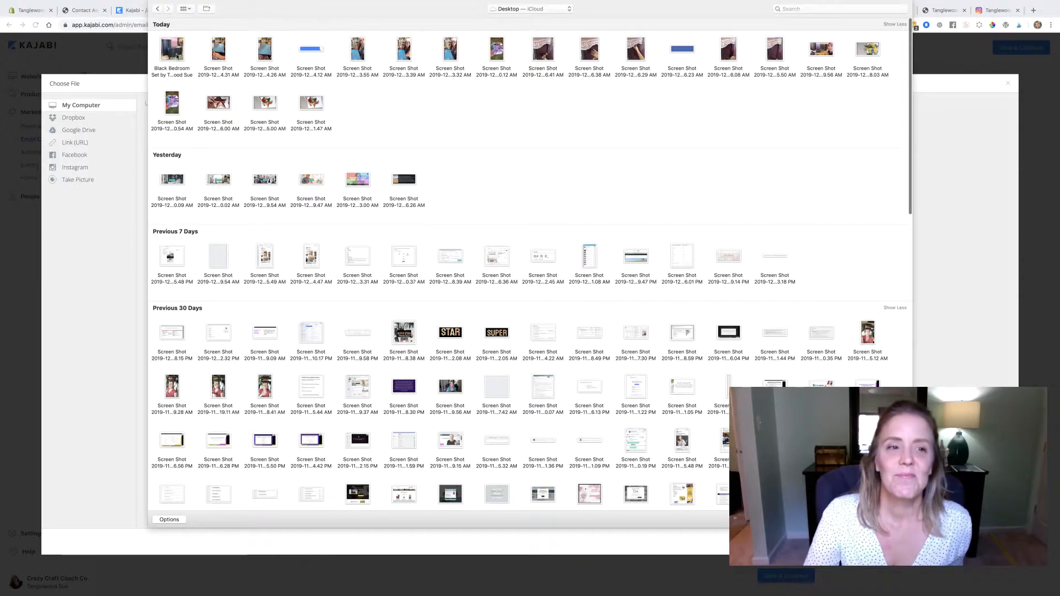
pyautogui.click(171, 48)
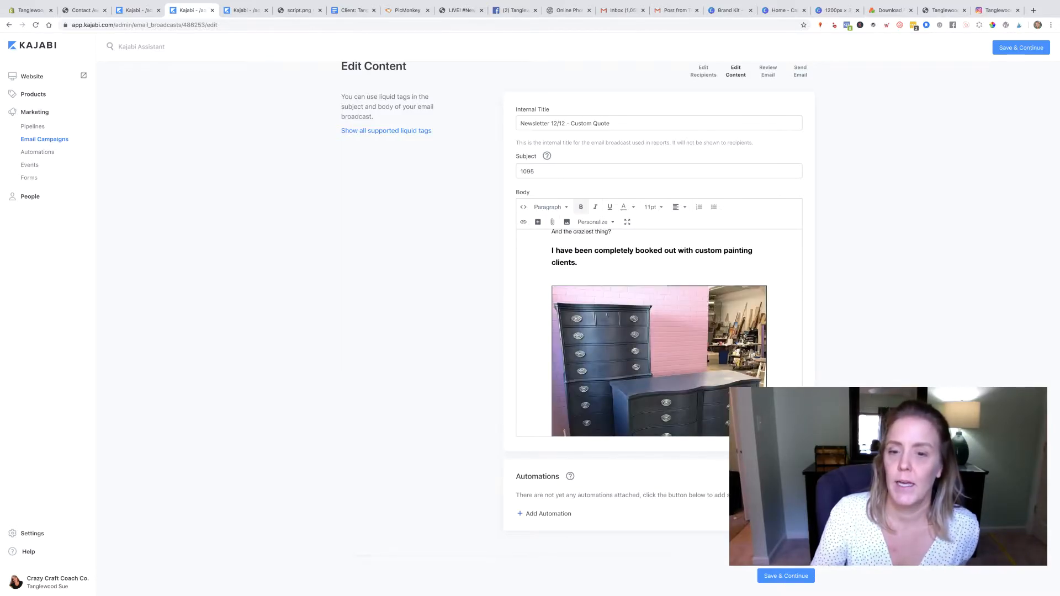
pyautogui.scroll(-3)
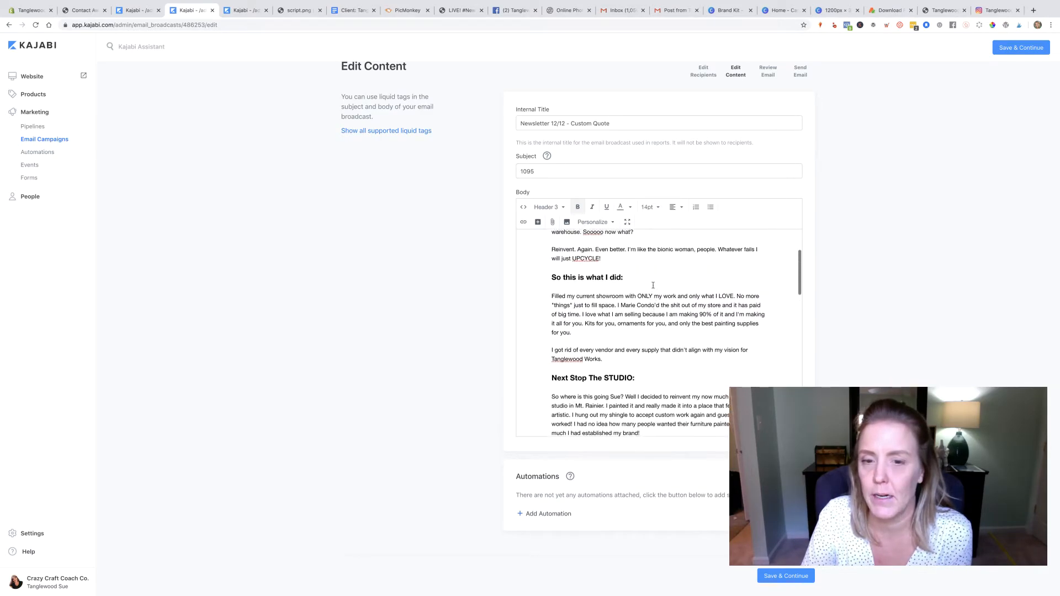
pyautogui.scroll(-3)
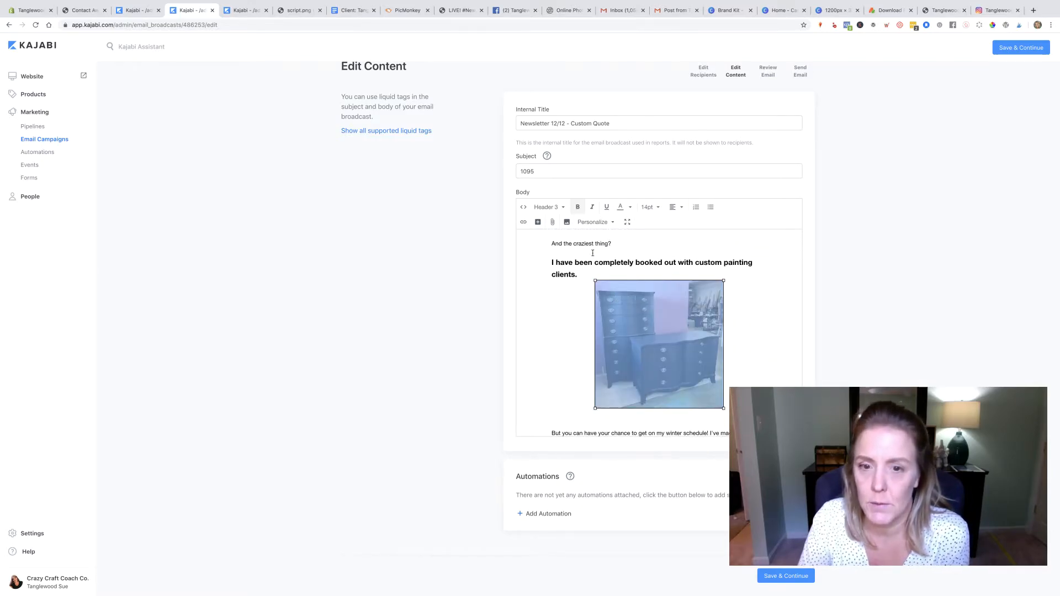
pyautogui.moveTo(522, 222)
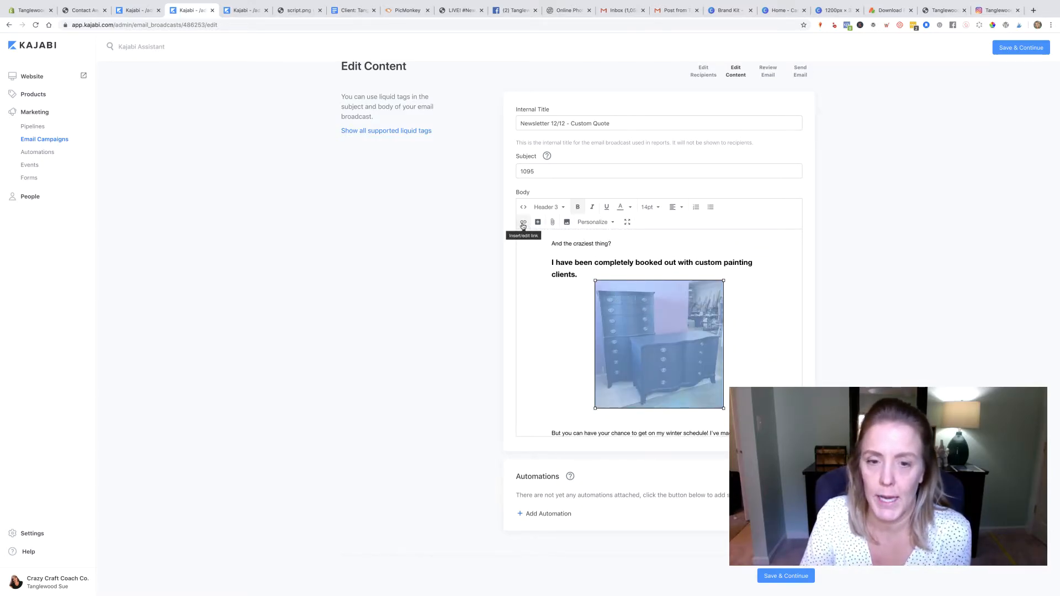
# - Link the dresser photo to the quote page in a new window, then review the email
pyautogui.click(523, 222)
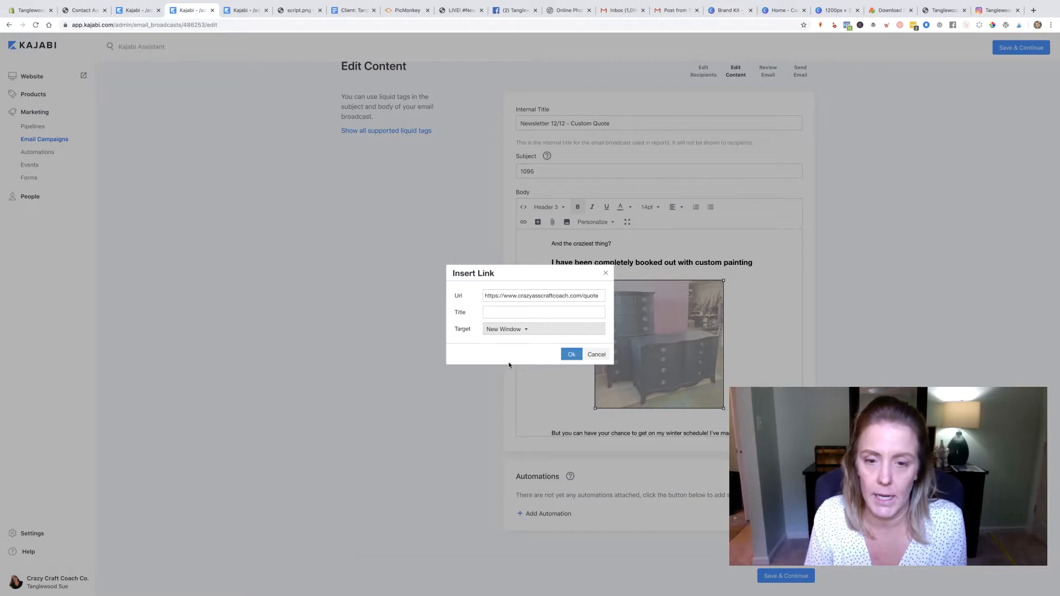
pyautogui.click(596, 354)
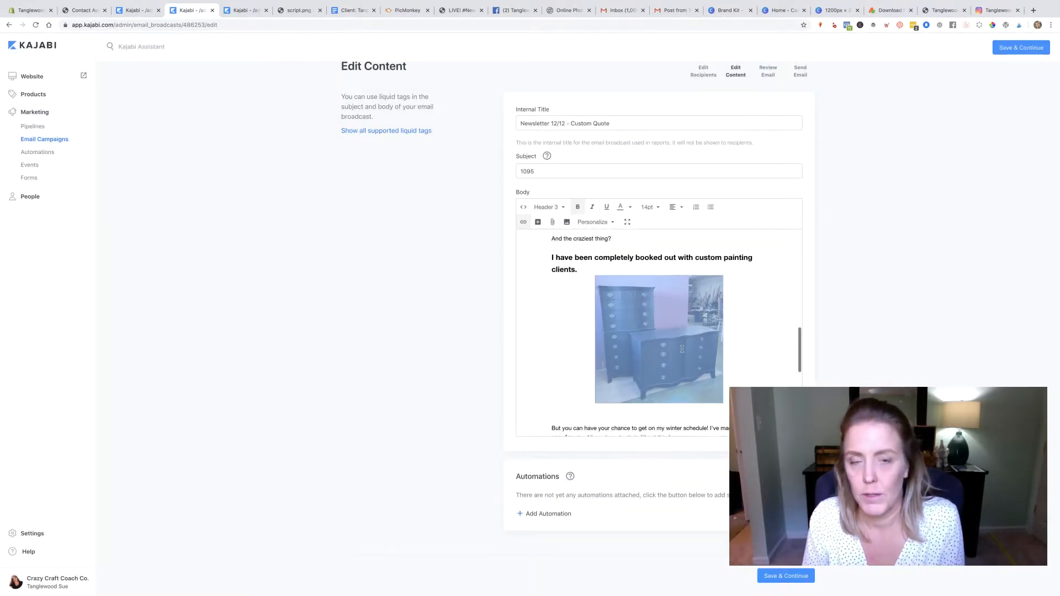
pyautogui.scroll(-3)
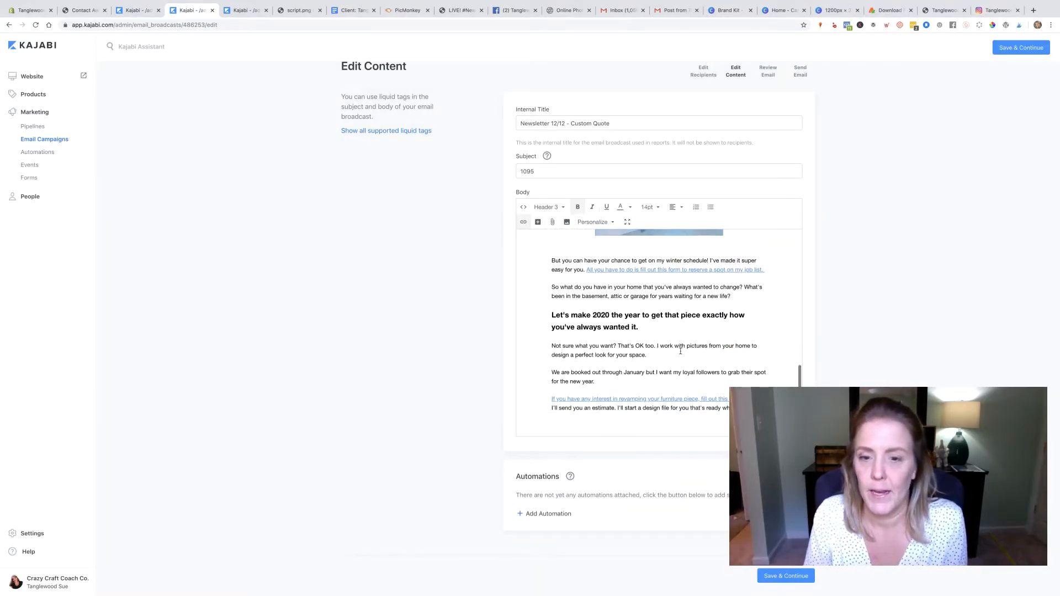
pyautogui.scroll(-3)
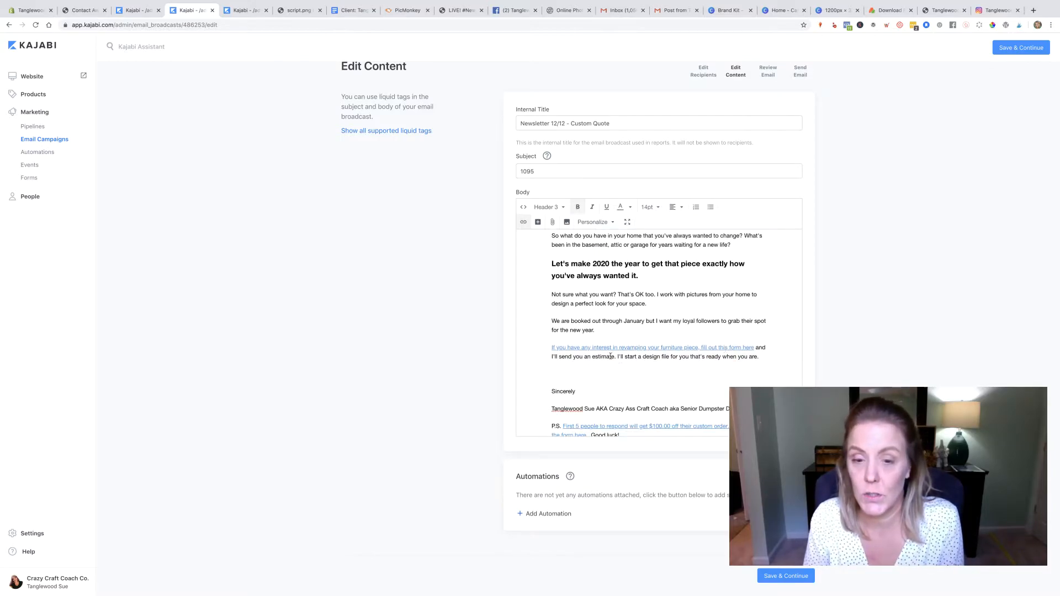
pyautogui.scroll(-3)
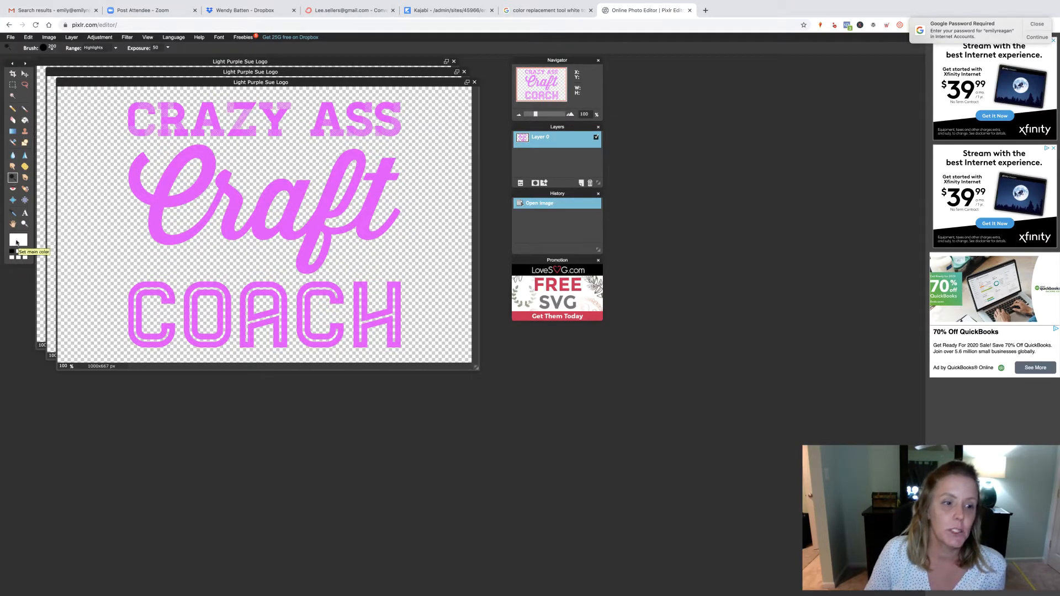
# - Set the paint colour to white and bucket-fill the COACH and CRAZY ASS letters
pyautogui.click(18, 240)
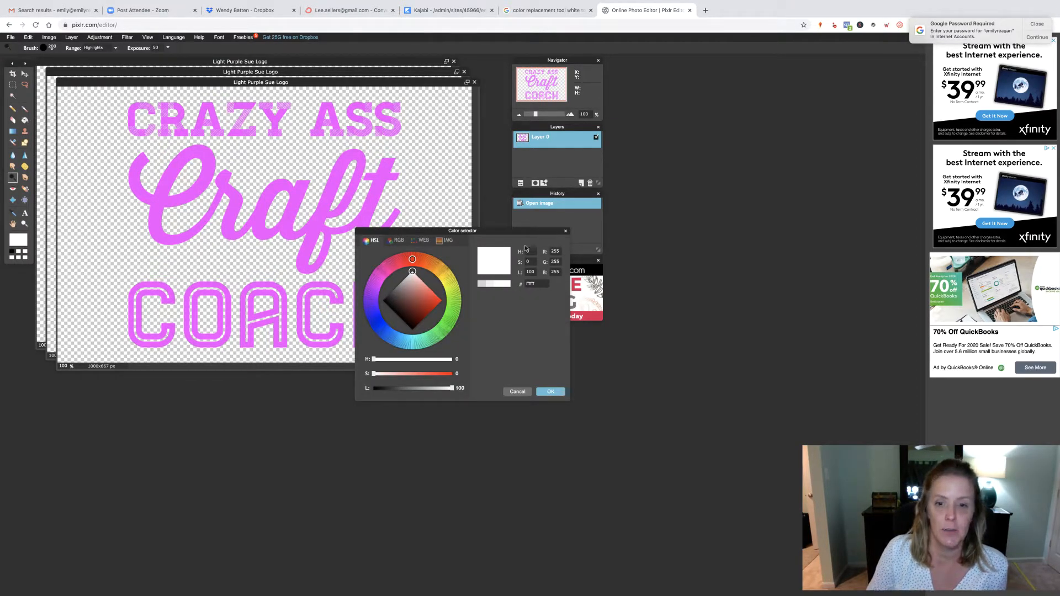
pyautogui.click(550, 392)
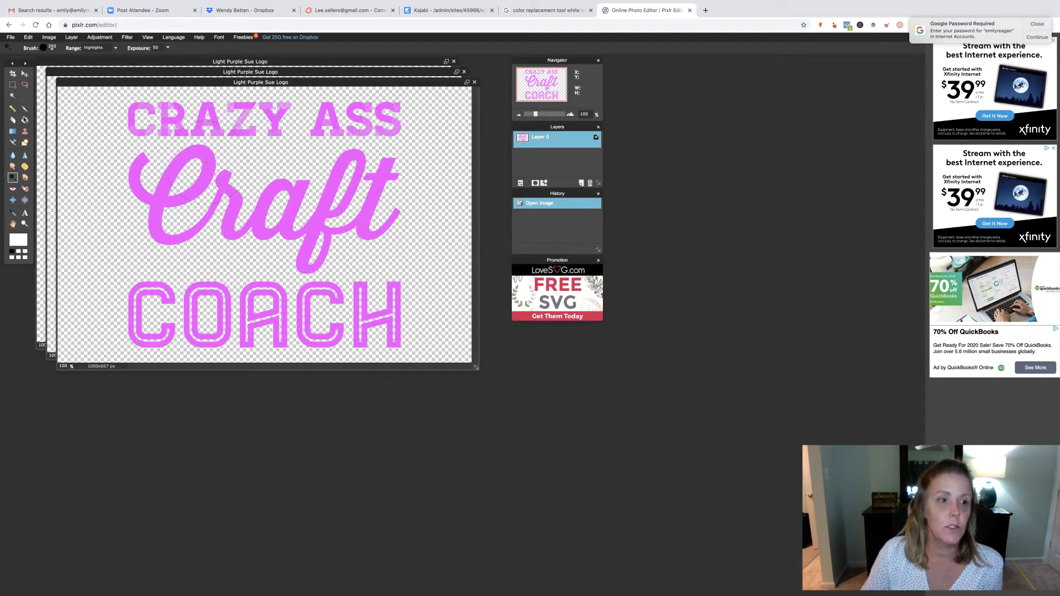
pyautogui.click(226, 240)
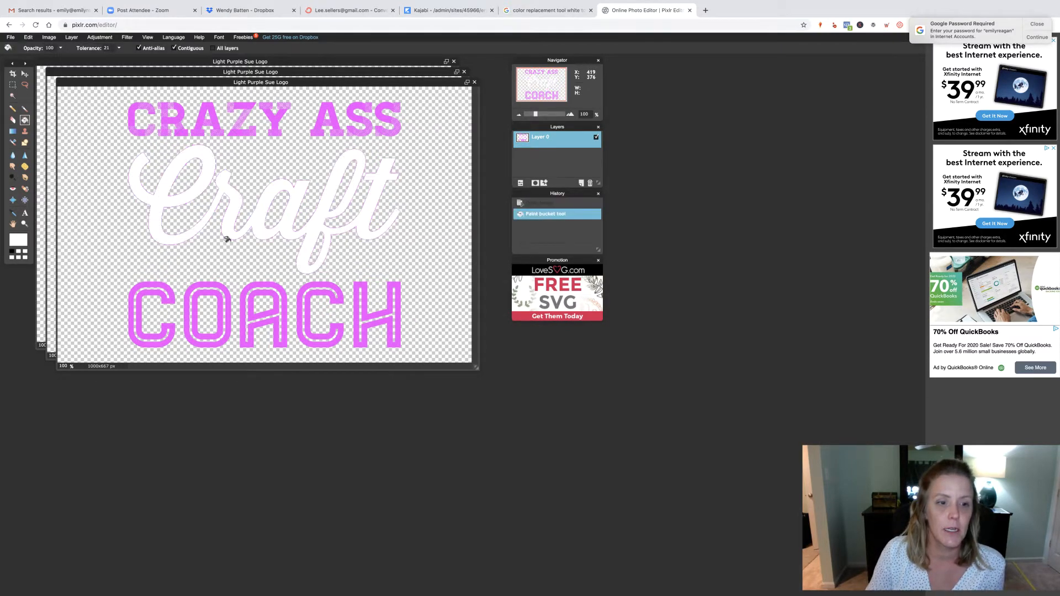
pyautogui.click(202, 318)
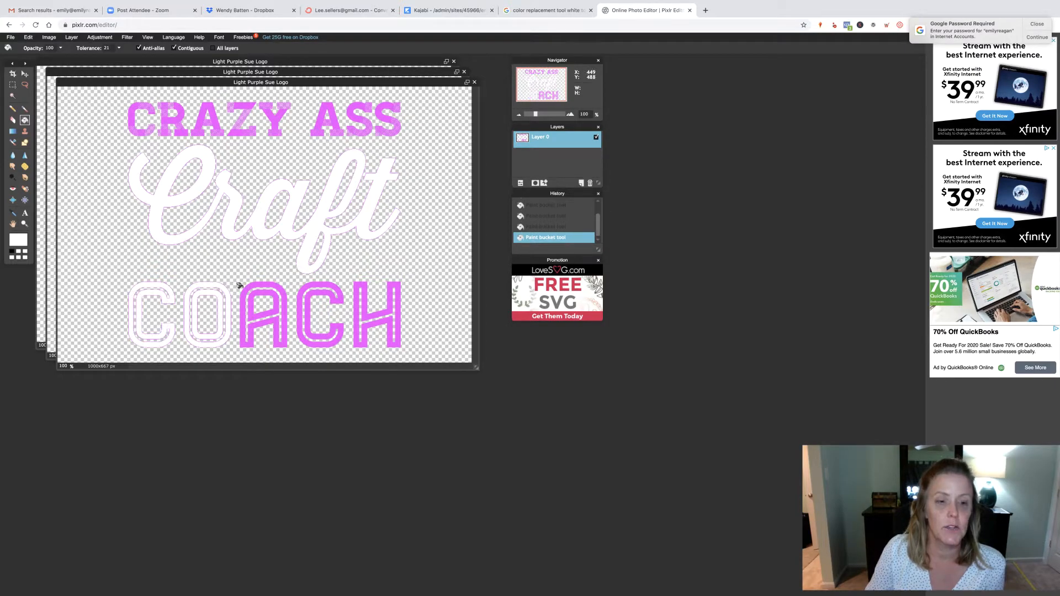
pyautogui.click(264, 314)
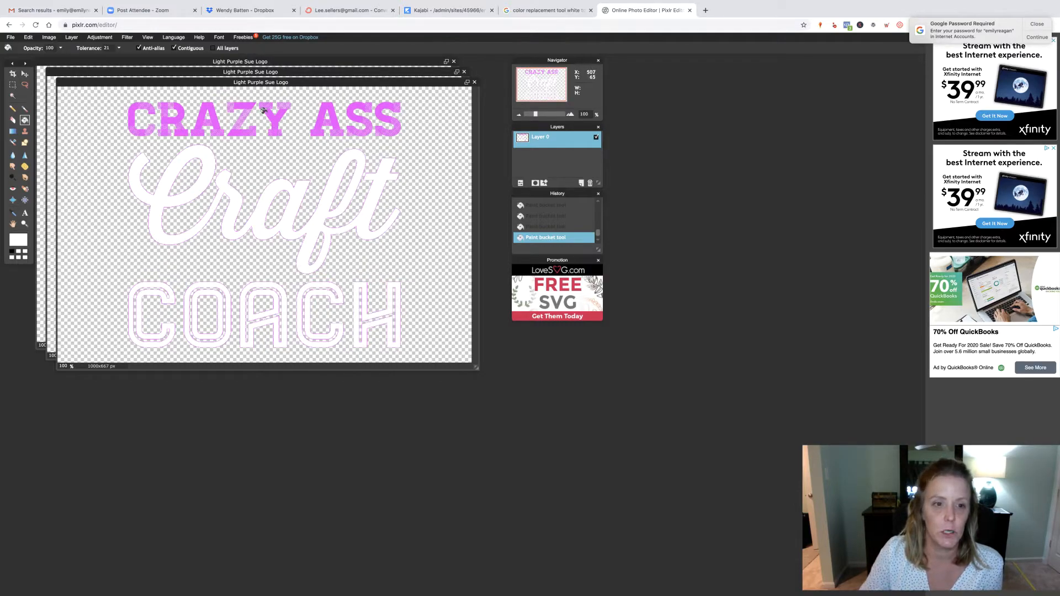
pyautogui.click(341, 102)
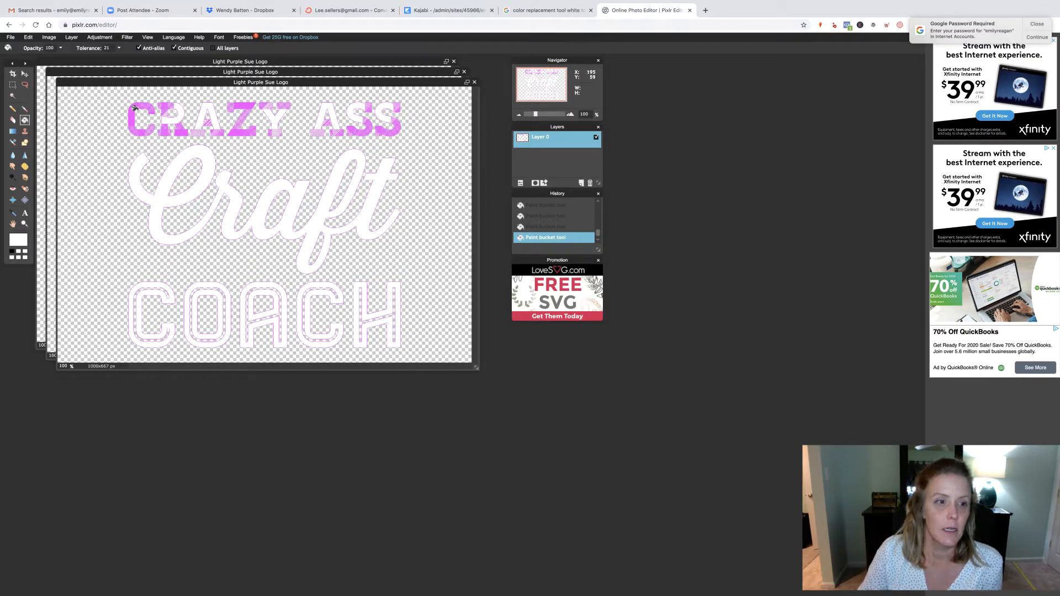
# - Dodge away the leftover pink in CRAZY ASS, COACH and Craft
pyautogui.click(136, 115)
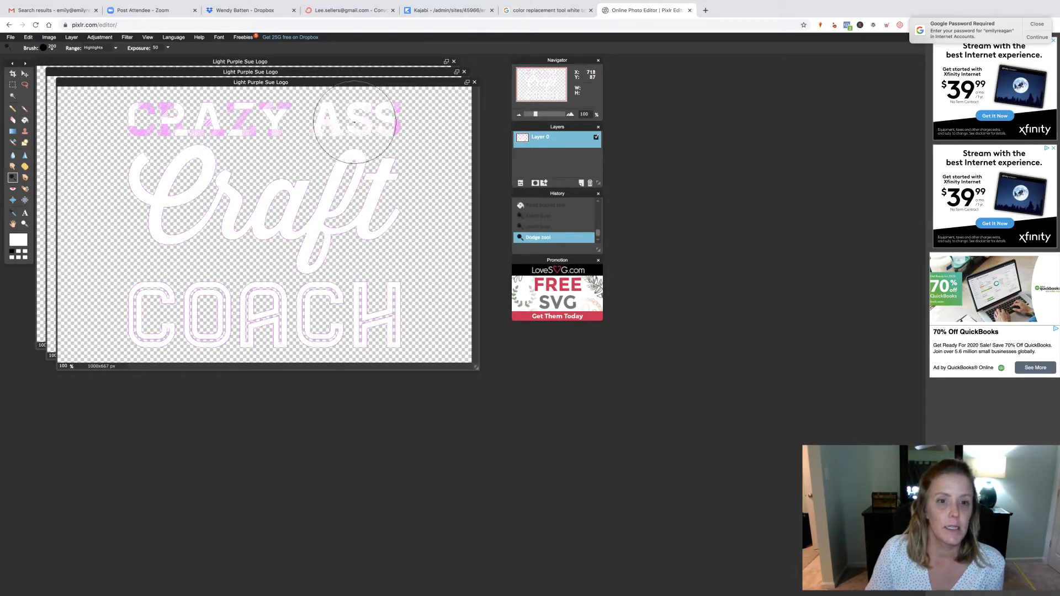
pyautogui.moveTo(355, 122); pyautogui.dragTo(216, 125)
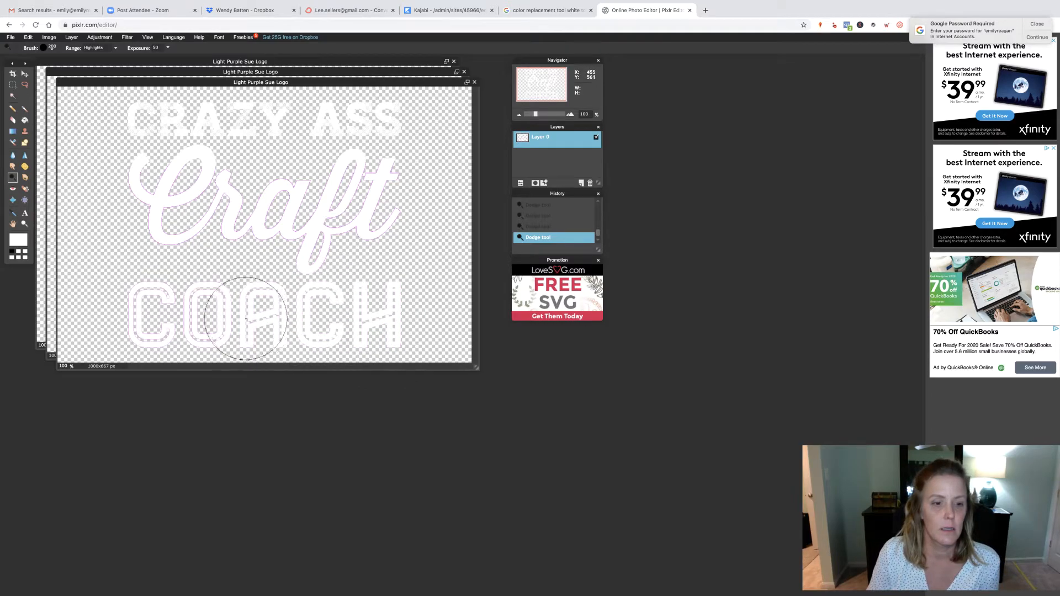
pyautogui.moveTo(240, 318); pyautogui.dragTo(142, 264)
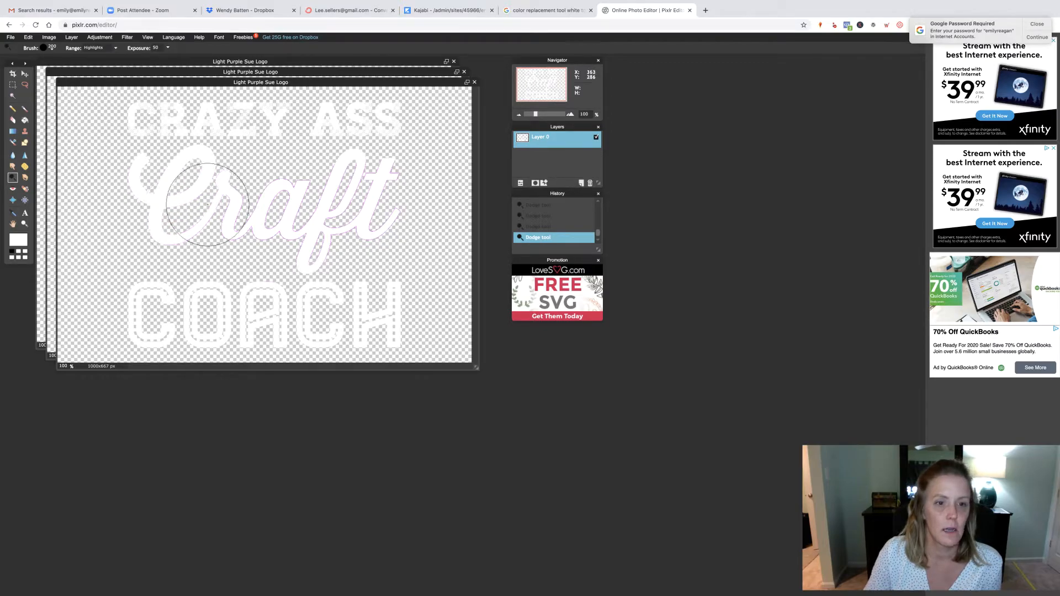
pyautogui.moveTo(210, 206); pyautogui.dragTo(352, 240)
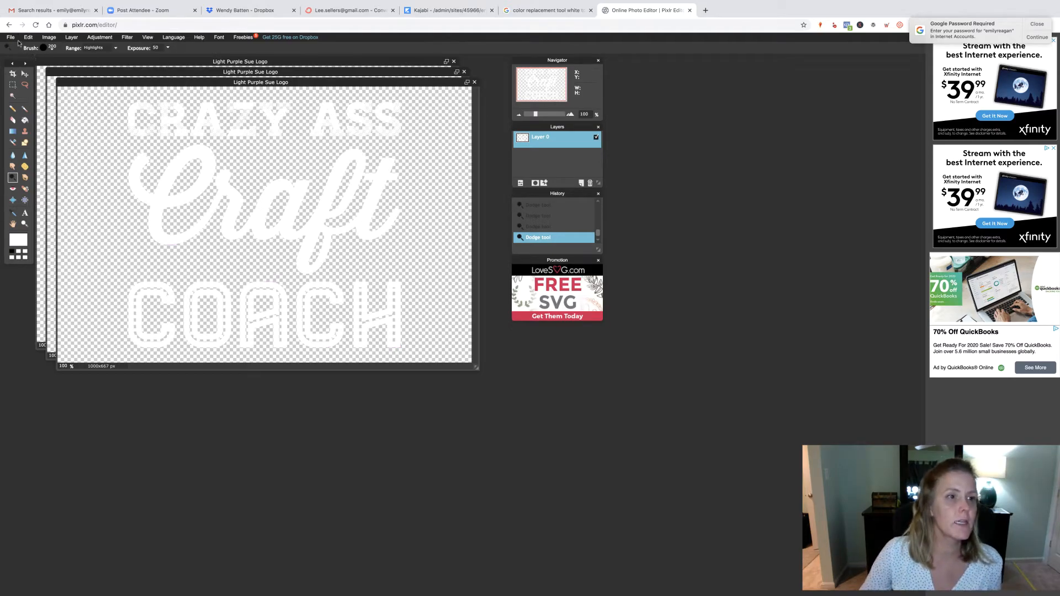
# - Save the white logo as a transparent PNG named 'White Sue Logo'
pyautogui.click(11, 37)
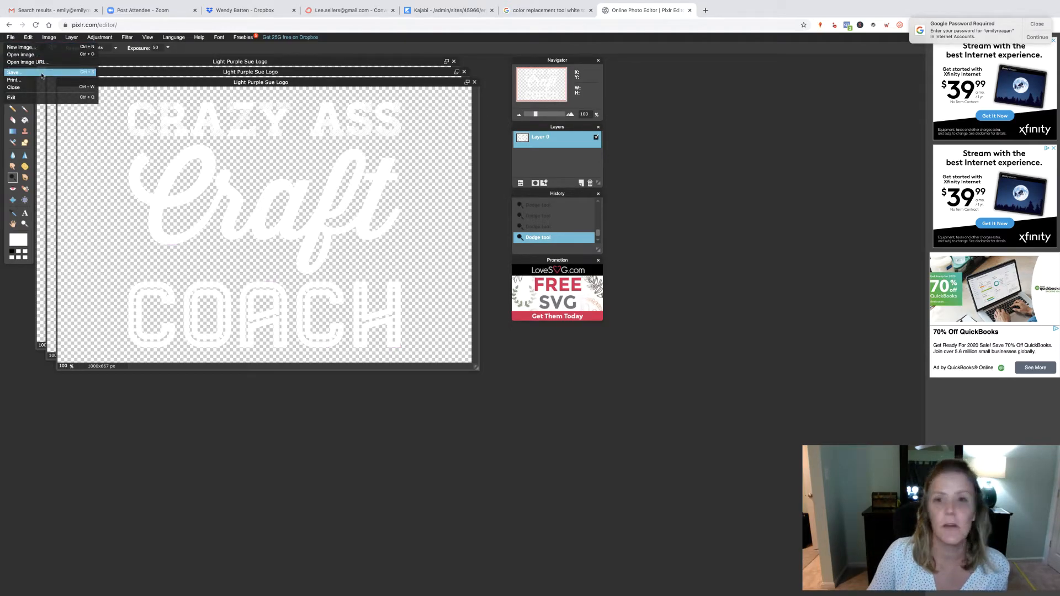
pyautogui.click(13, 72)
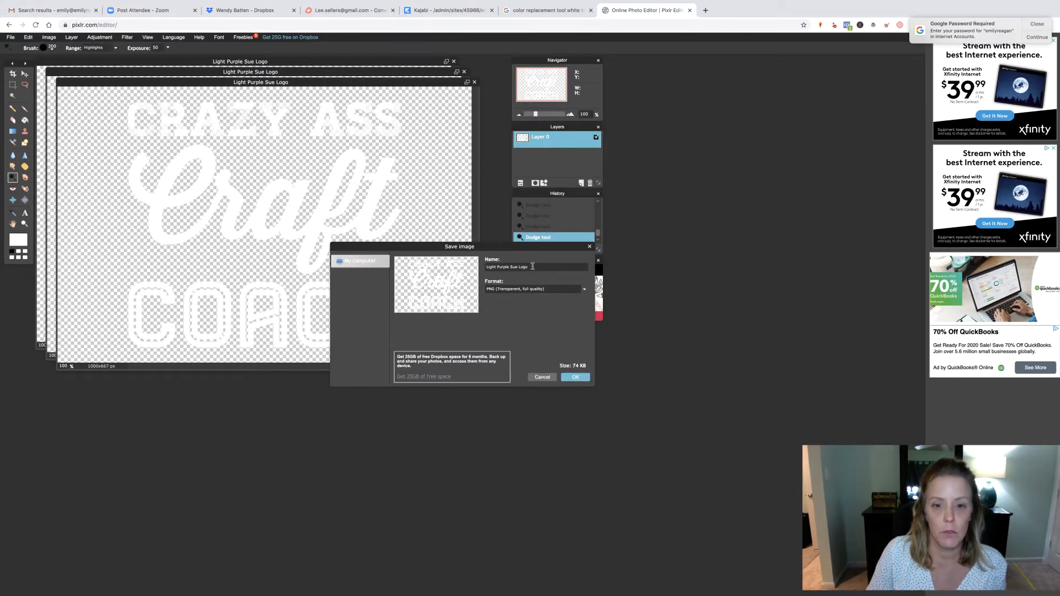
pyautogui.write('Ll Sue Logo')
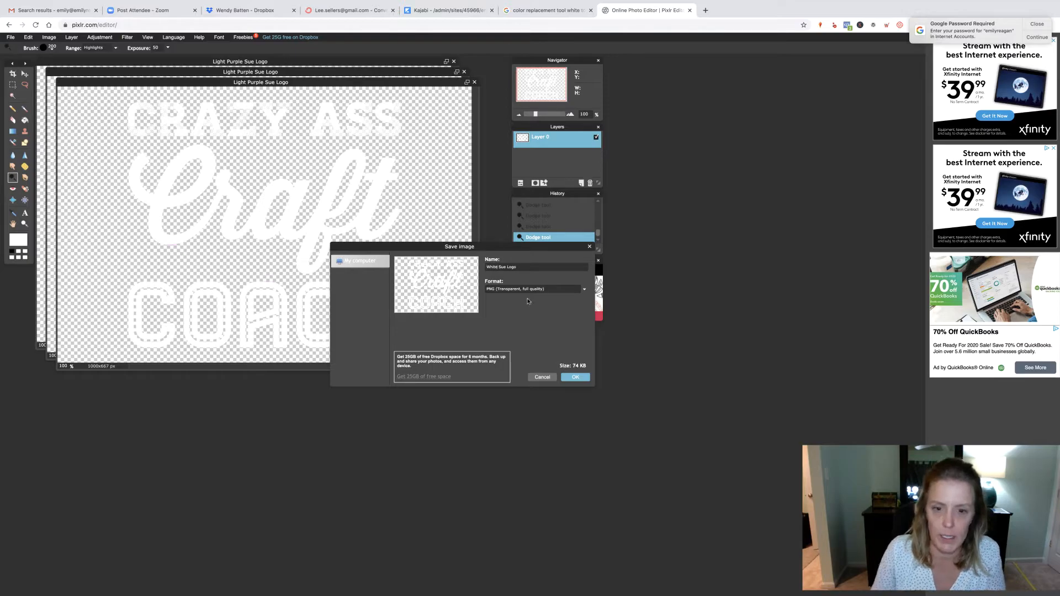
pyautogui.click(575, 377)
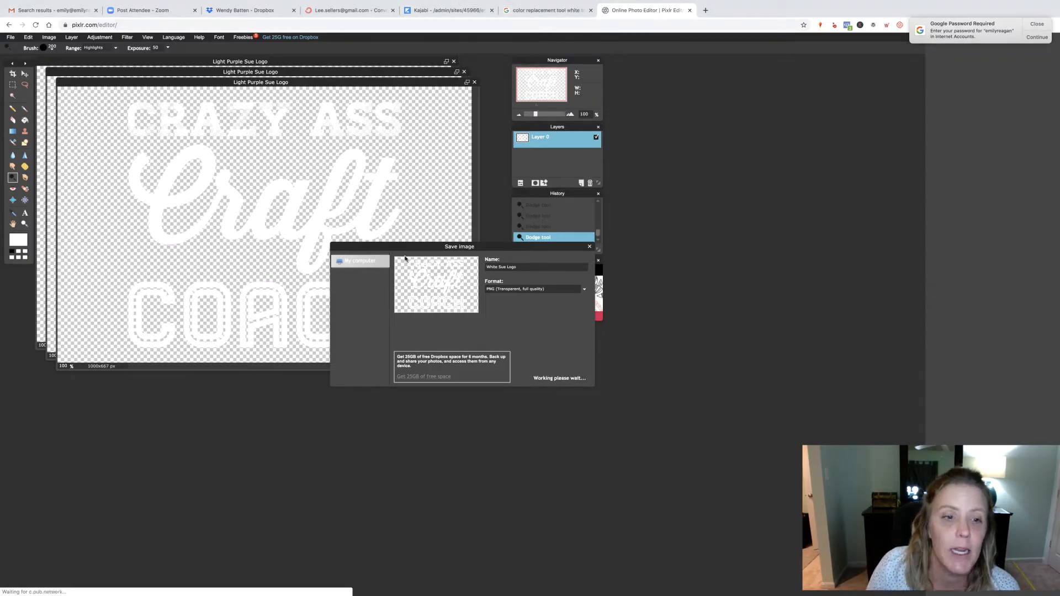
pyautogui.click(359, 260)
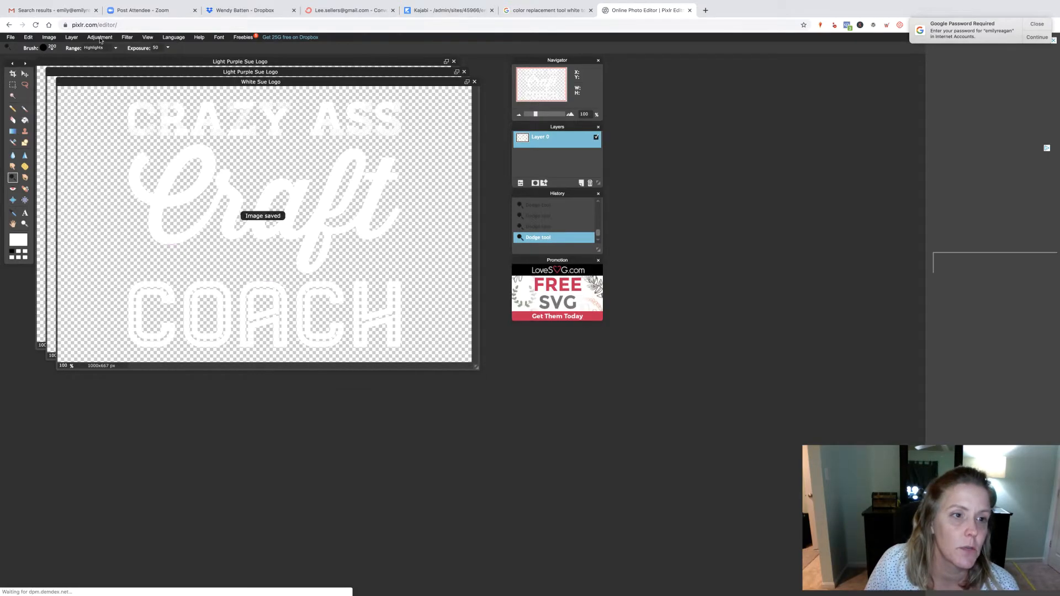
# - Lower the logo's brightness in Brightness & Contrast, previewing it black then grey
pyautogui.click(99, 37)
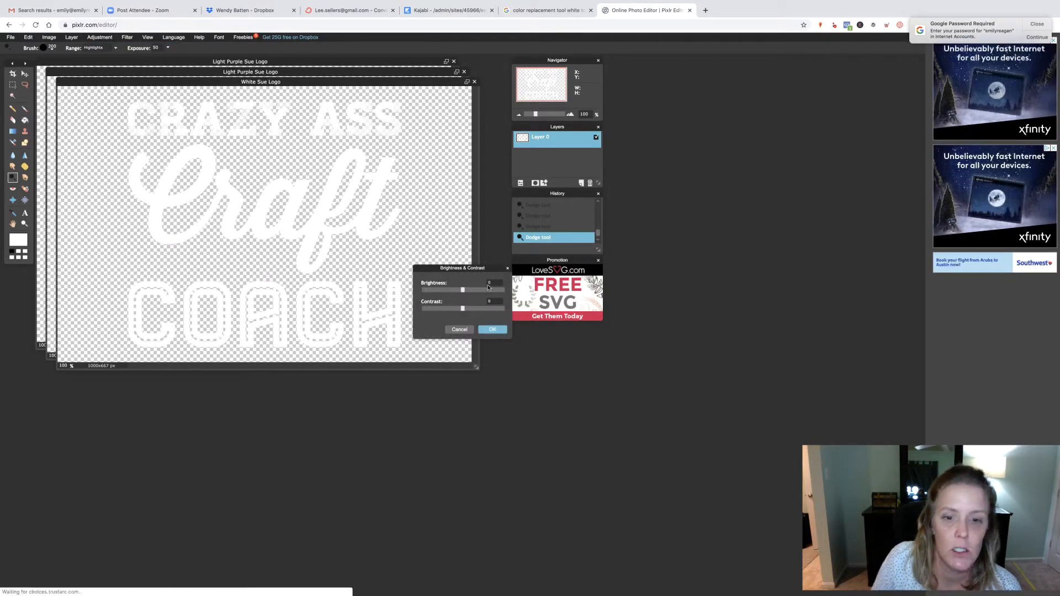
pyautogui.moveTo(462, 289); pyautogui.dragTo(423, 290)
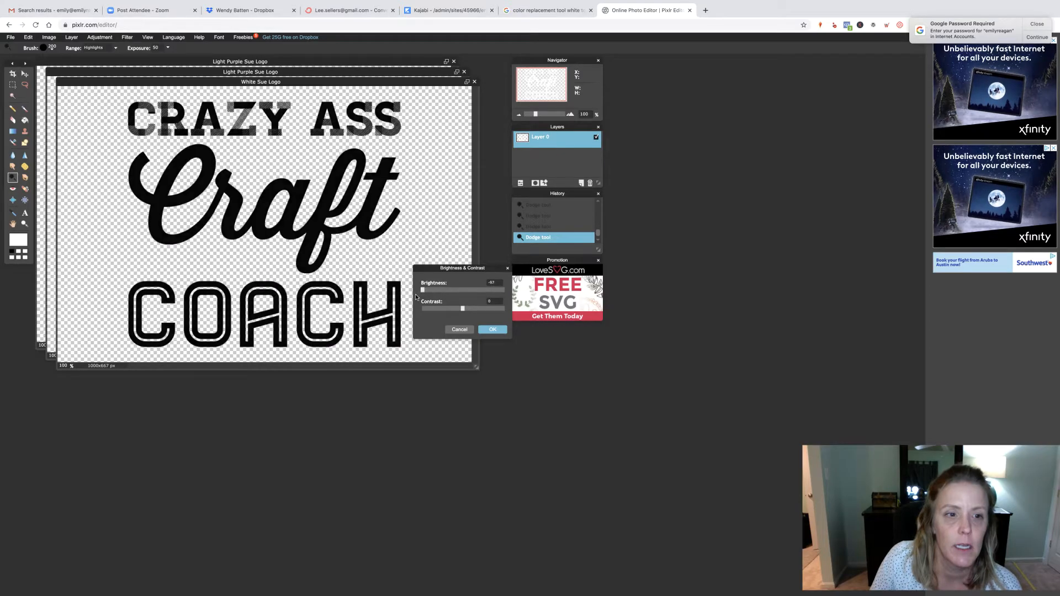
pyautogui.moveTo(444, 290); pyautogui.dragTo(444, 289)
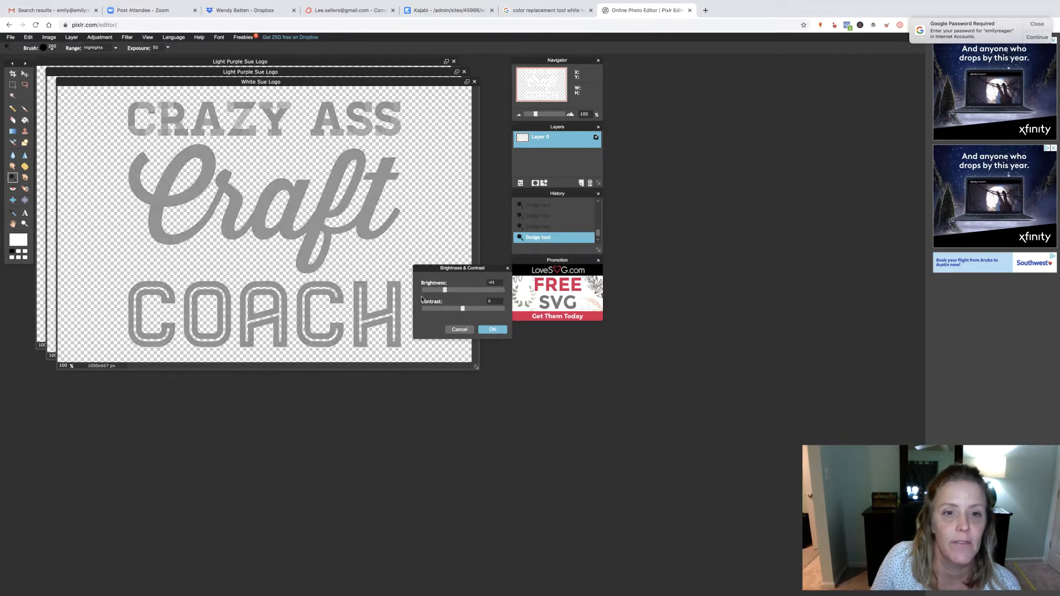
pyautogui.moveTo(444, 290); pyautogui.dragTo(421, 289)
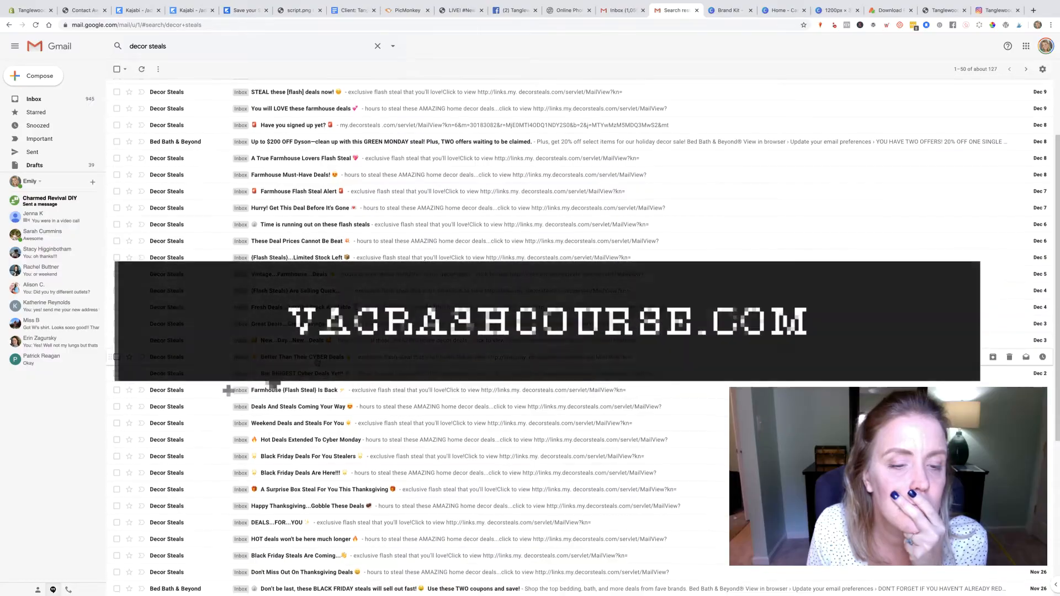
# - Open the Decor Steals email, glance at the Facebook page, then return to Kajabi's editor
pyautogui.click(301, 357)
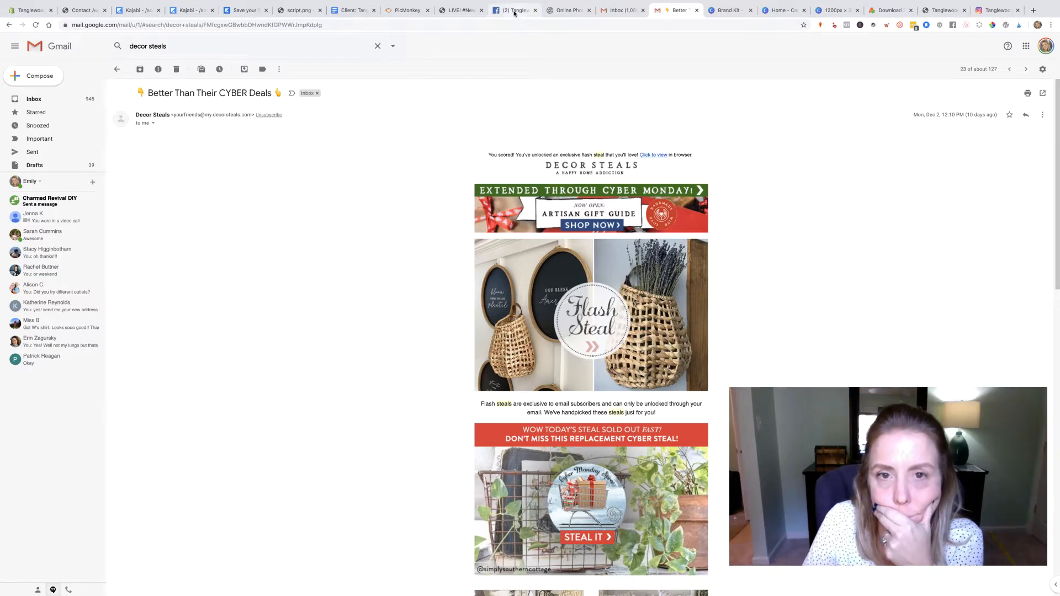
pyautogui.click(515, 10)
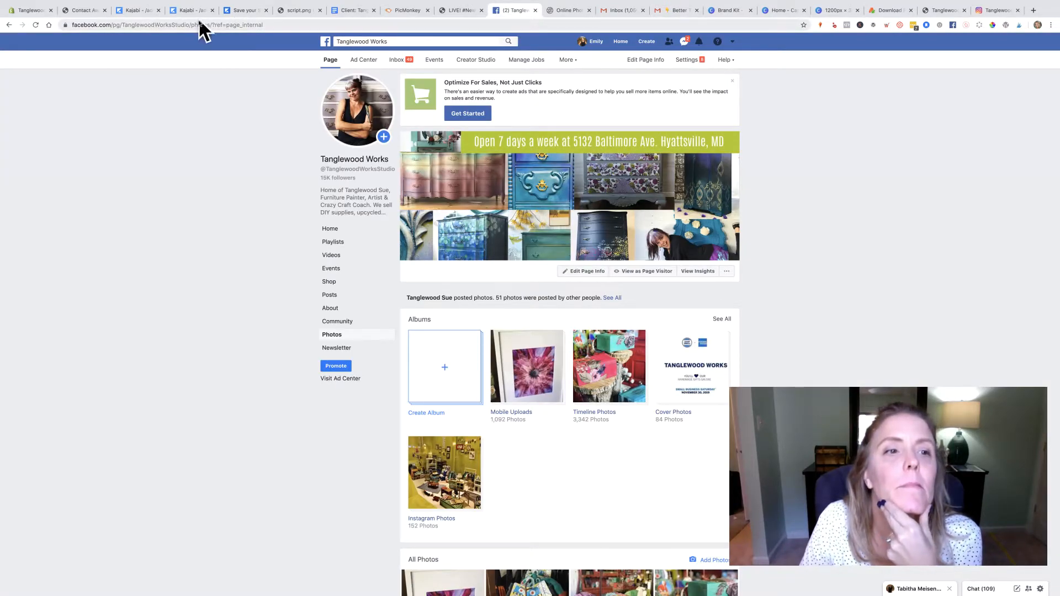
pyautogui.click(192, 10)
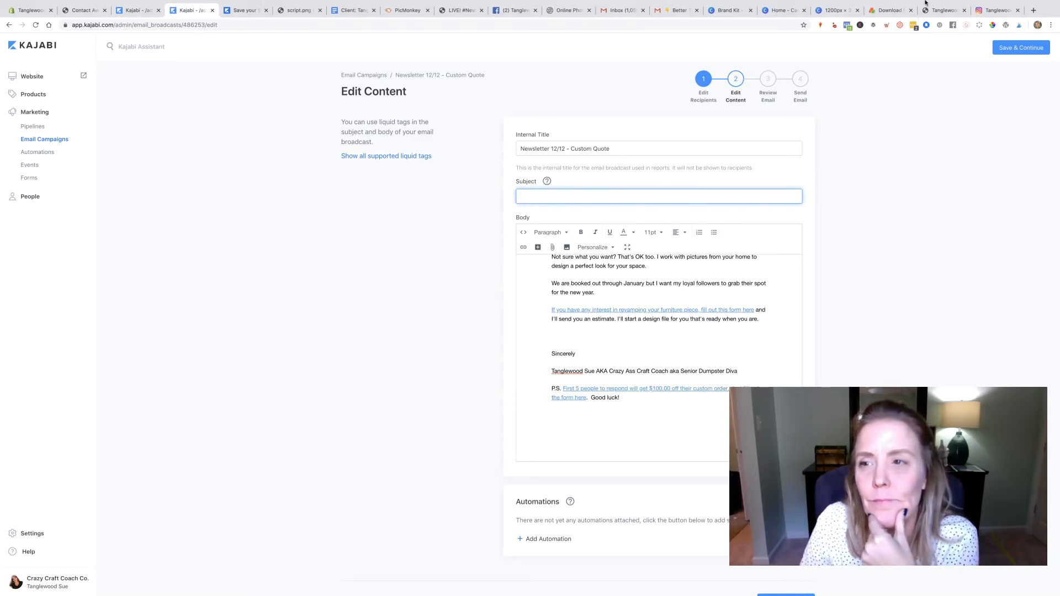
# - Draft the subject 'This is YOUR Opportunity to start fresh' and search 'sayings for 2020'
pyautogui.click(901, 5)
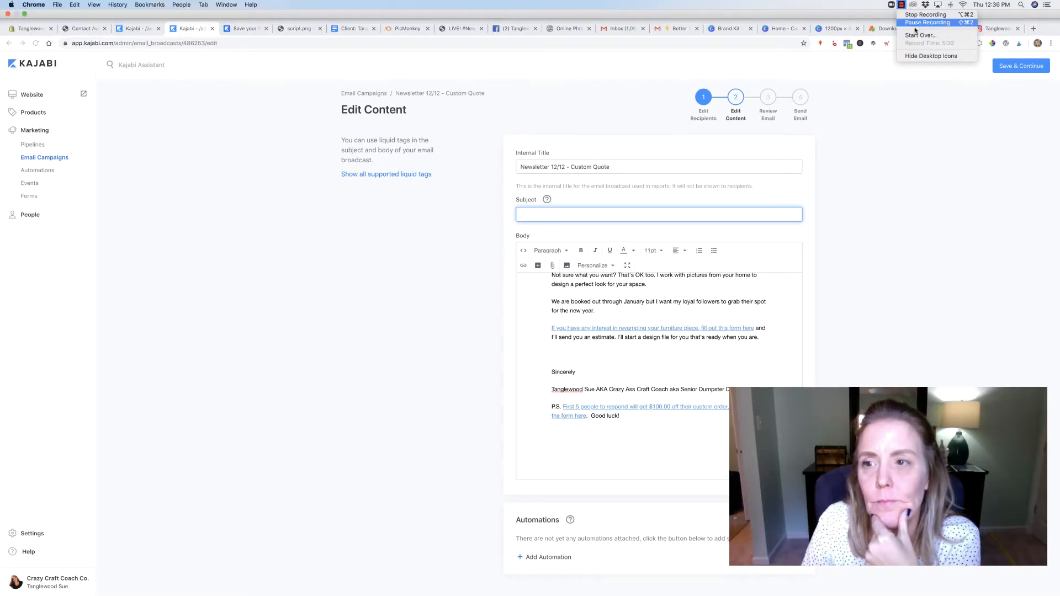
pyautogui.write('Have you signed up yet?')
pyautogui.write('🎅 New from 🎅')
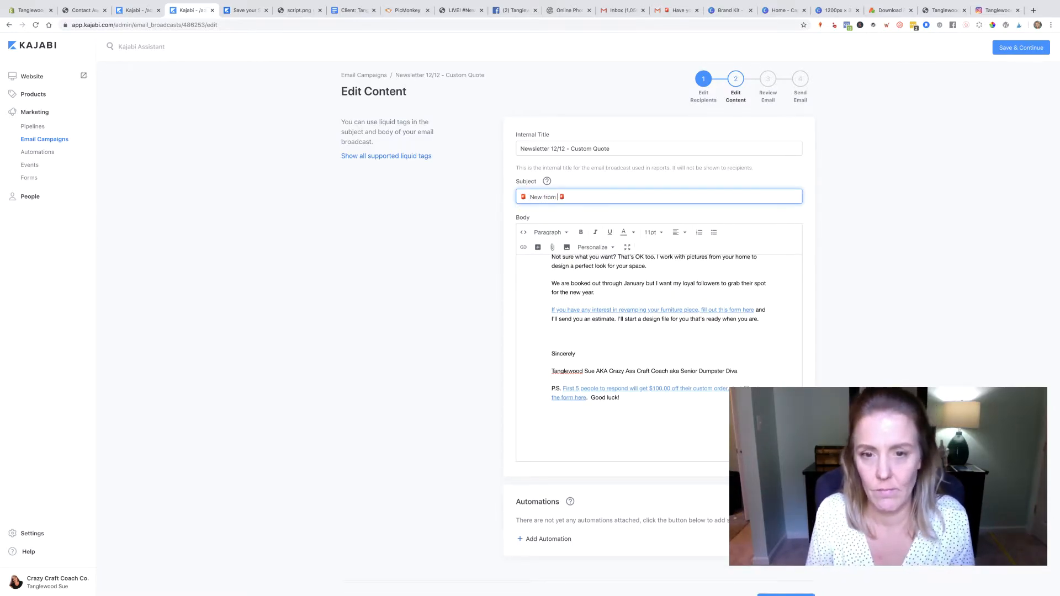
pyautogui.write('Tanglewood')
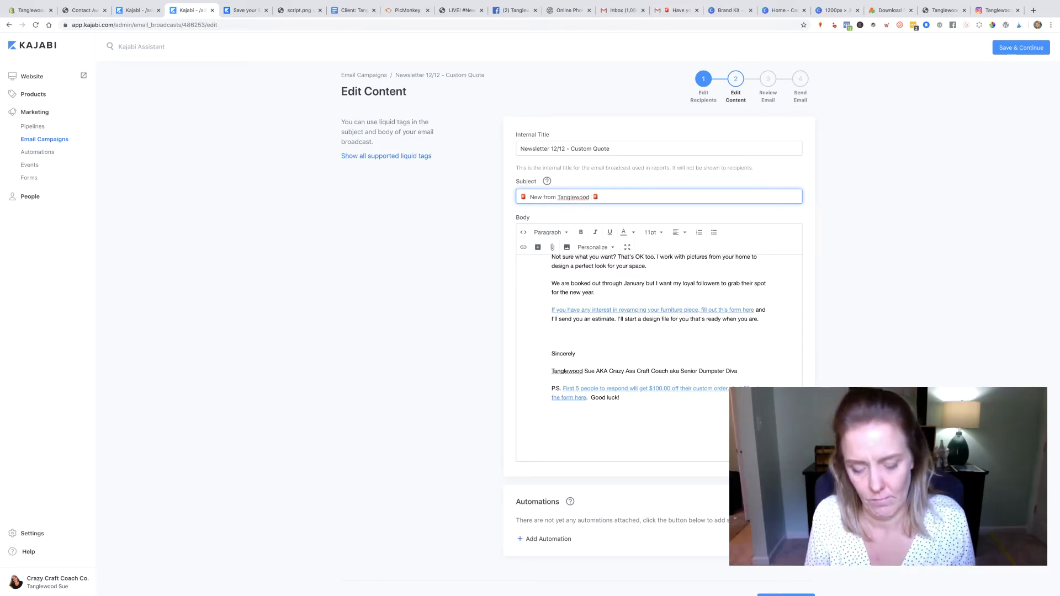
pyautogui.write('Sue')
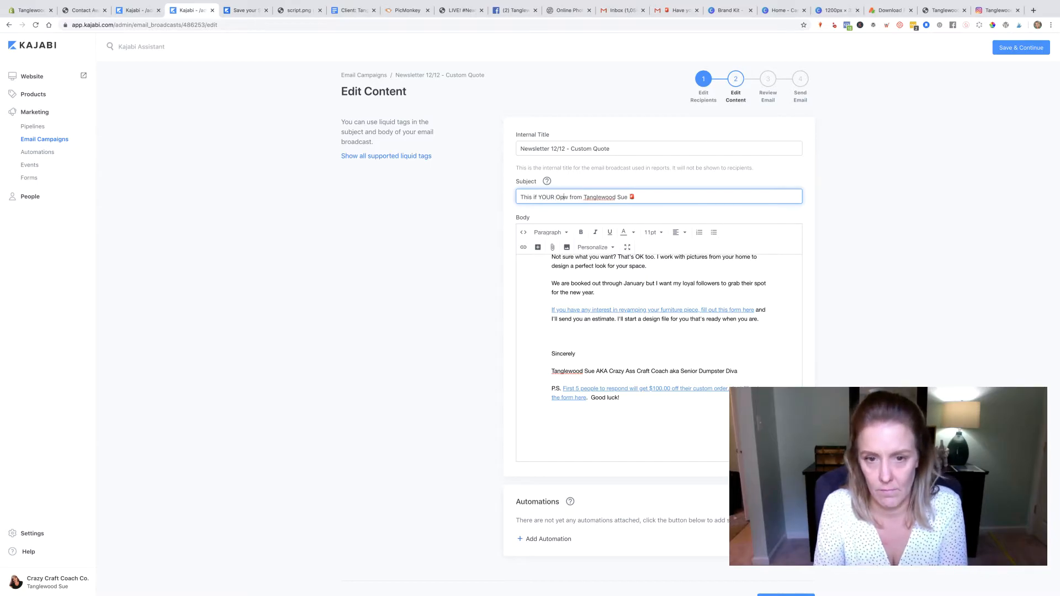
pyautogui.write('Opportunity w')
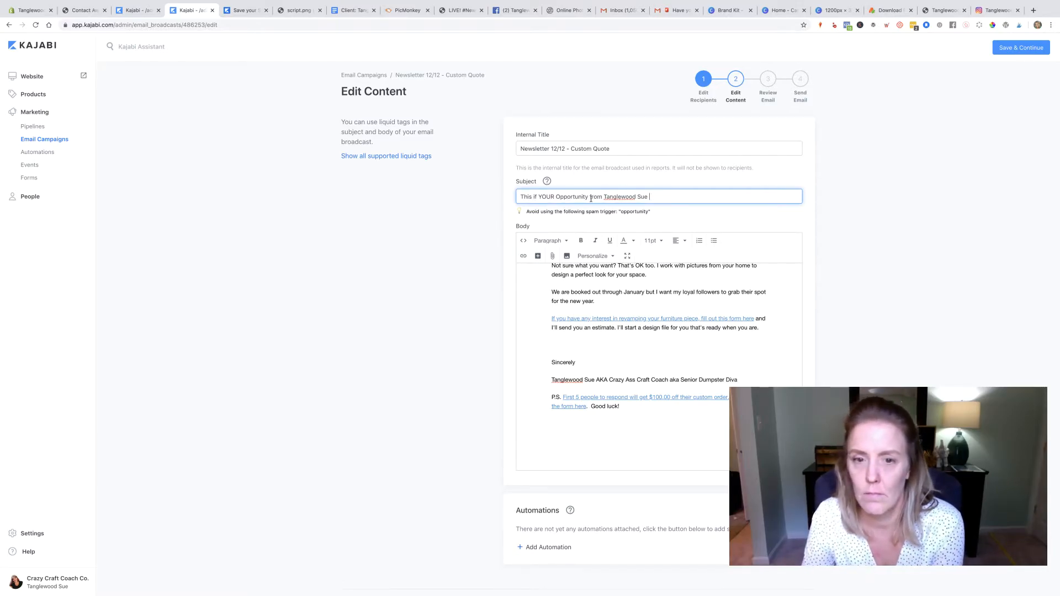
pyautogui.write('to start fresh')
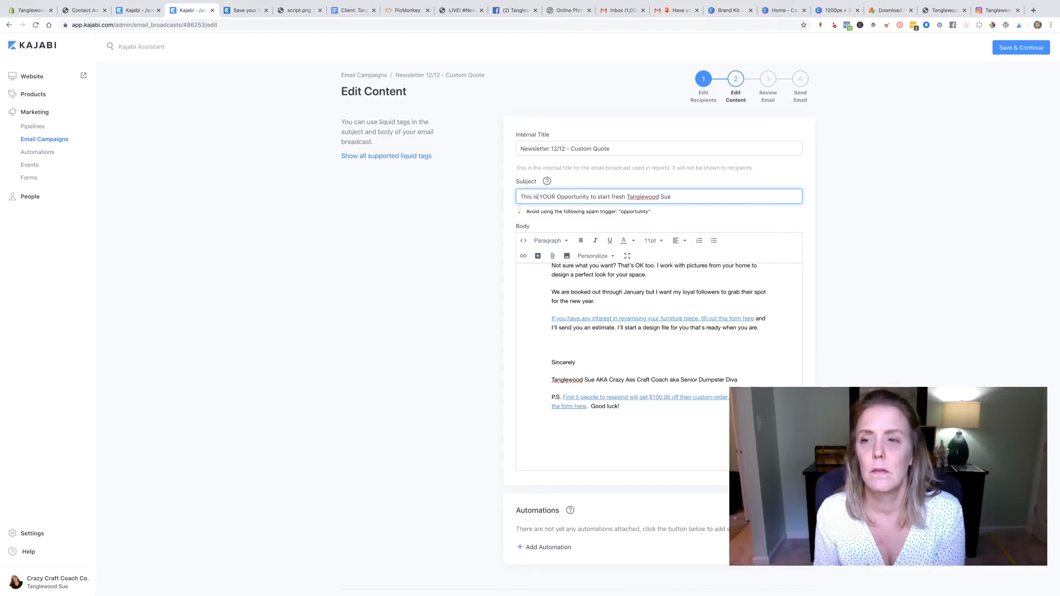
pyautogui.write('sayings for 1')
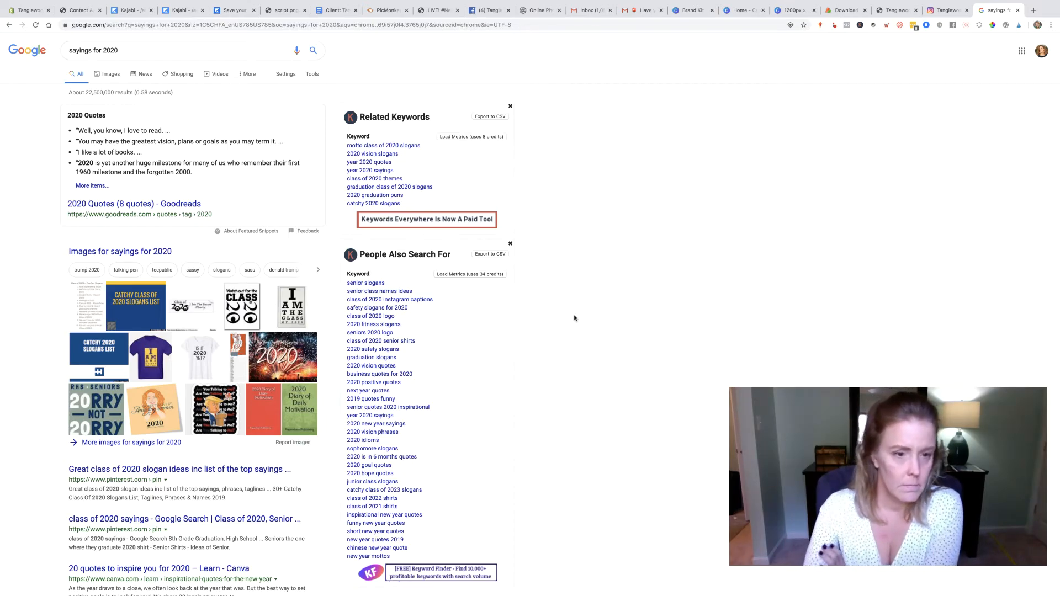
pyautogui.moveTo(284, 458)
pyautogui.write('new year')
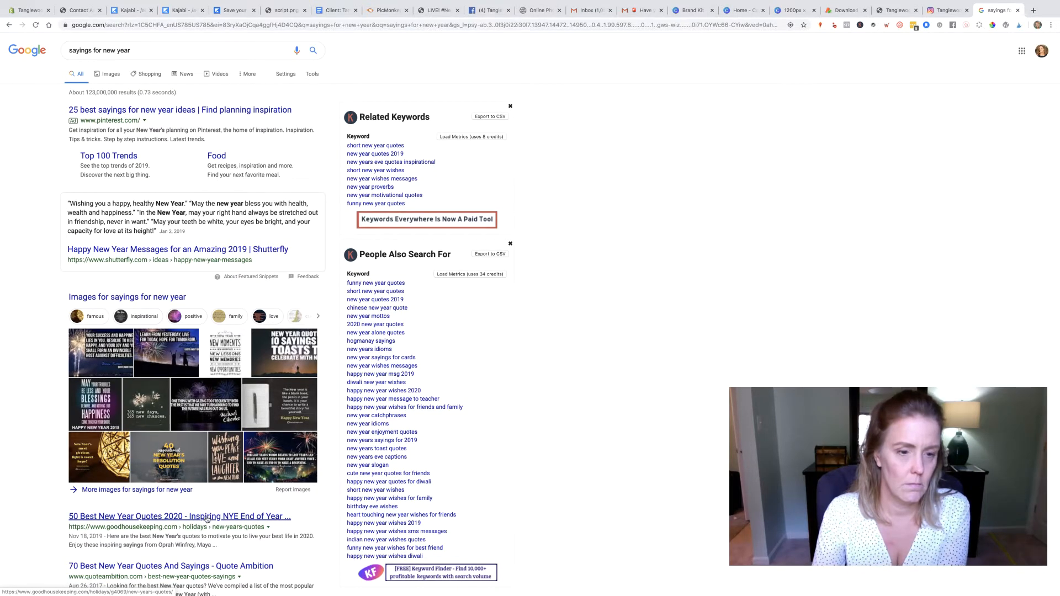
# - Read the Good Housekeeping New Year quotes article and search a 'why was' New Year joke
pyautogui.click(178, 516)
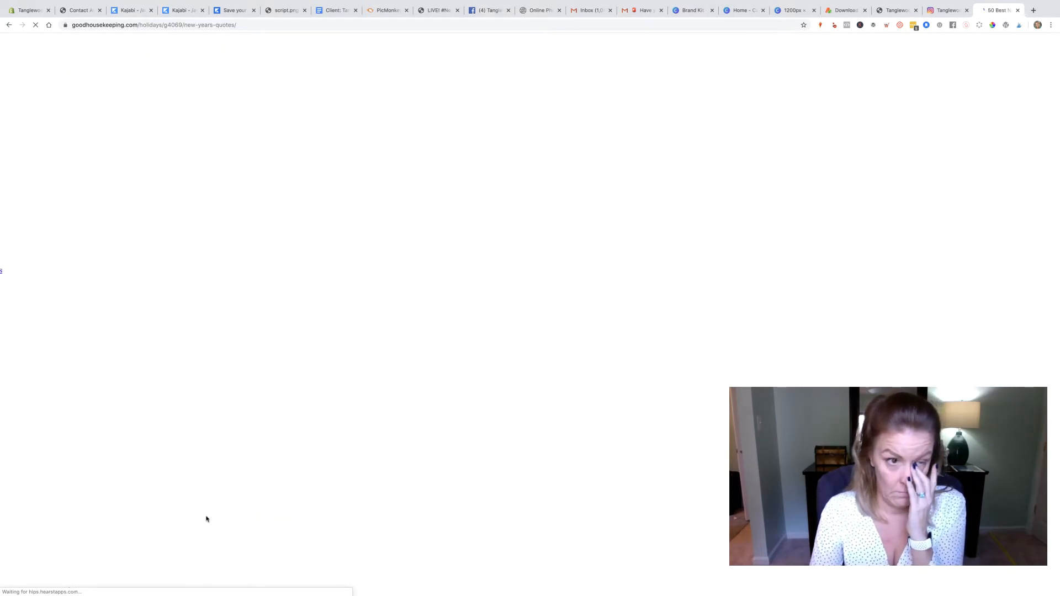
pyautogui.moveTo(276, 506)
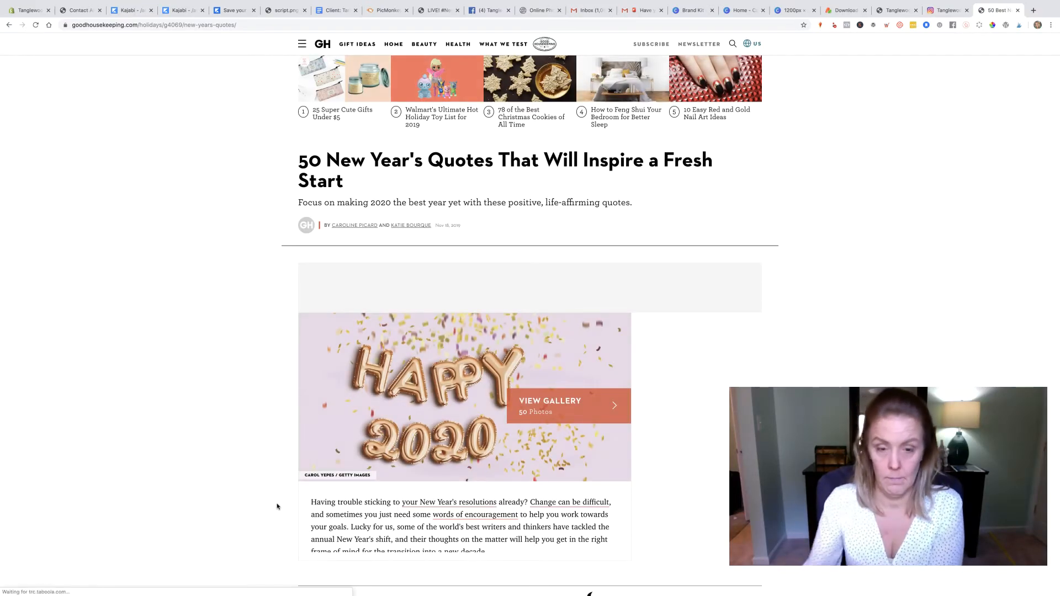
pyautogui.scroll(-3)
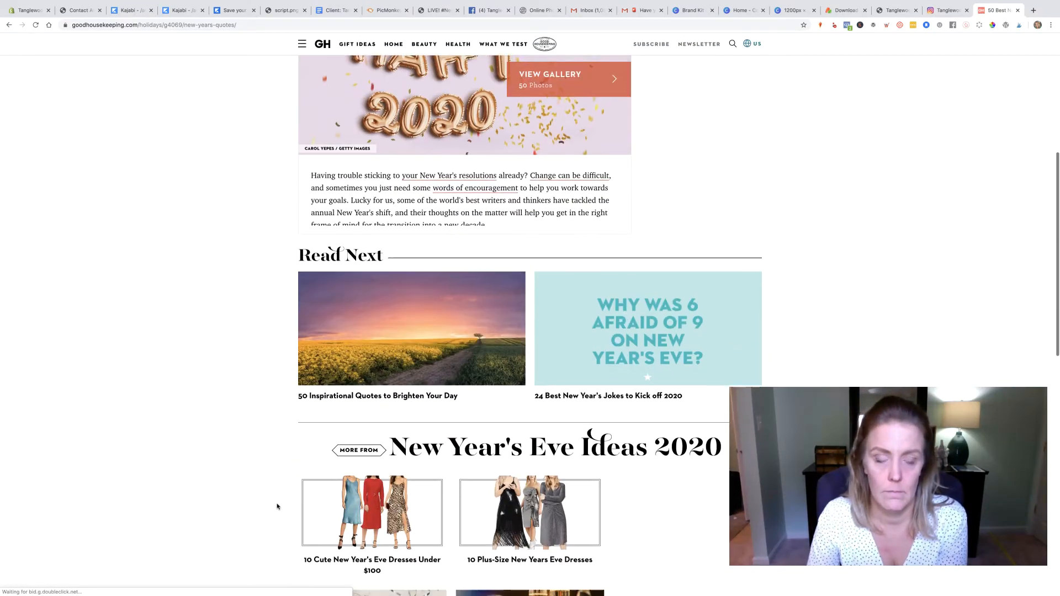
pyautogui.scroll(-3)
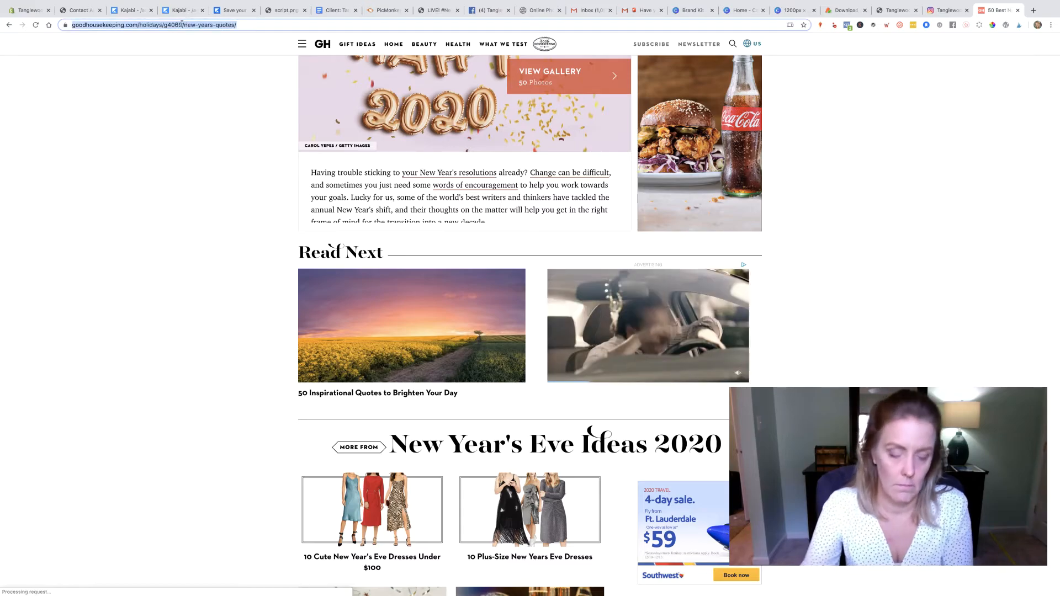
pyautogui.write('why was 6 afraid of 9 on new years eve')
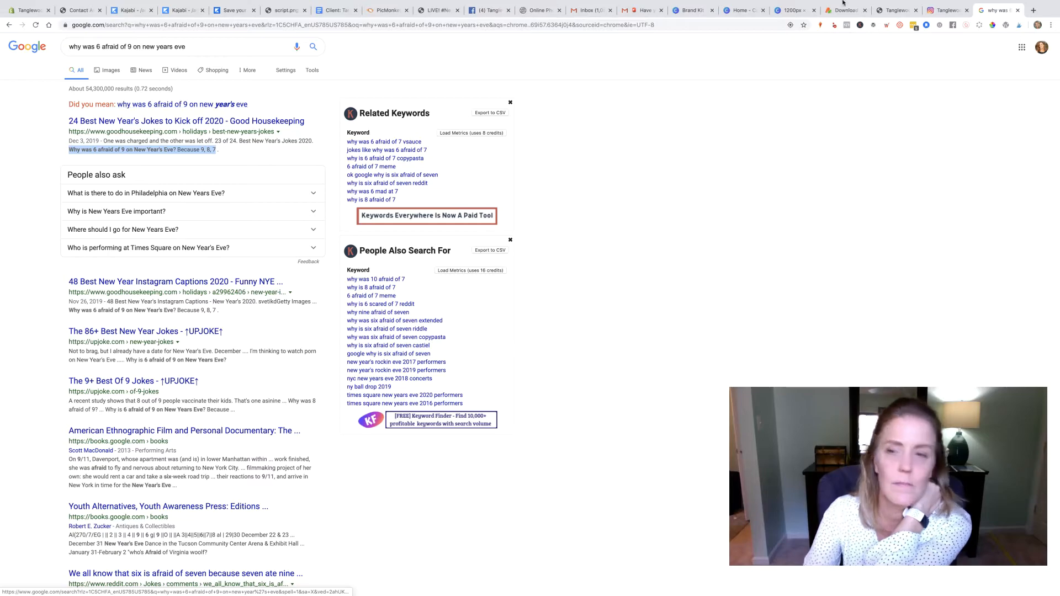
pyautogui.click(912, 5)
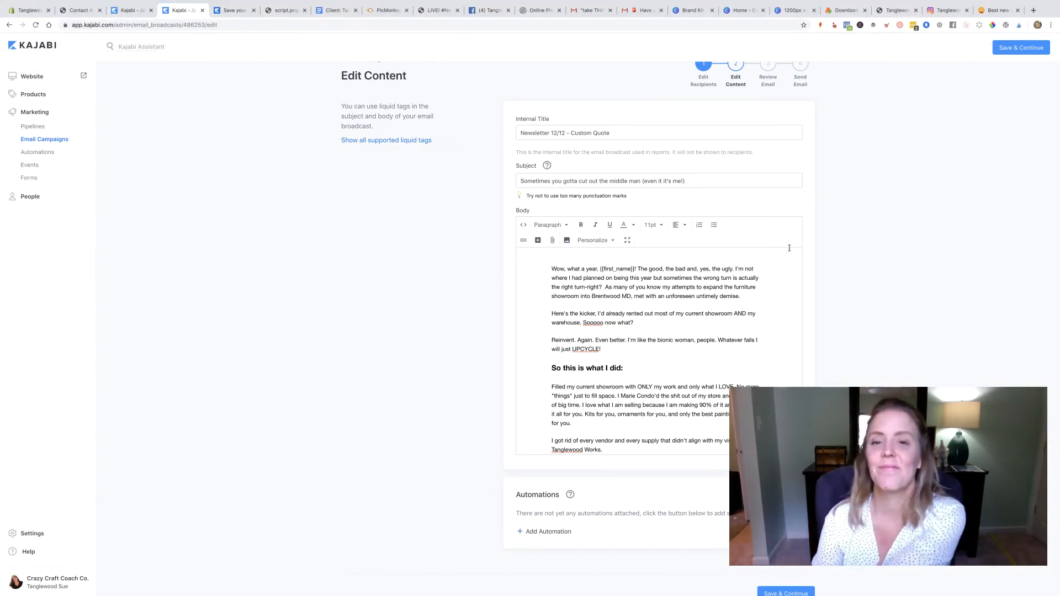
pyautogui.click(659, 180)
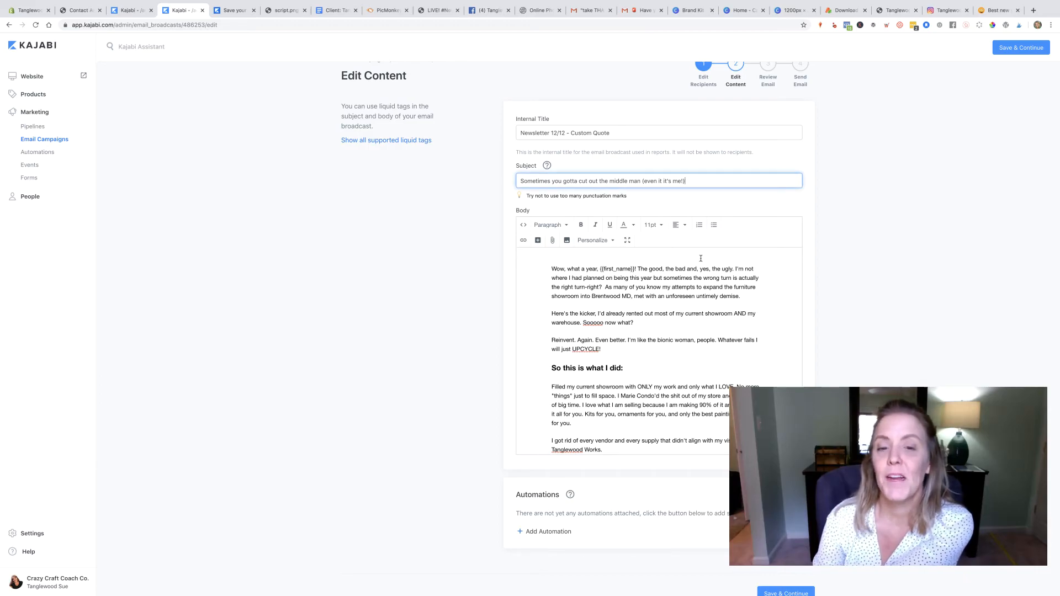
pyautogui.scroll(-3)
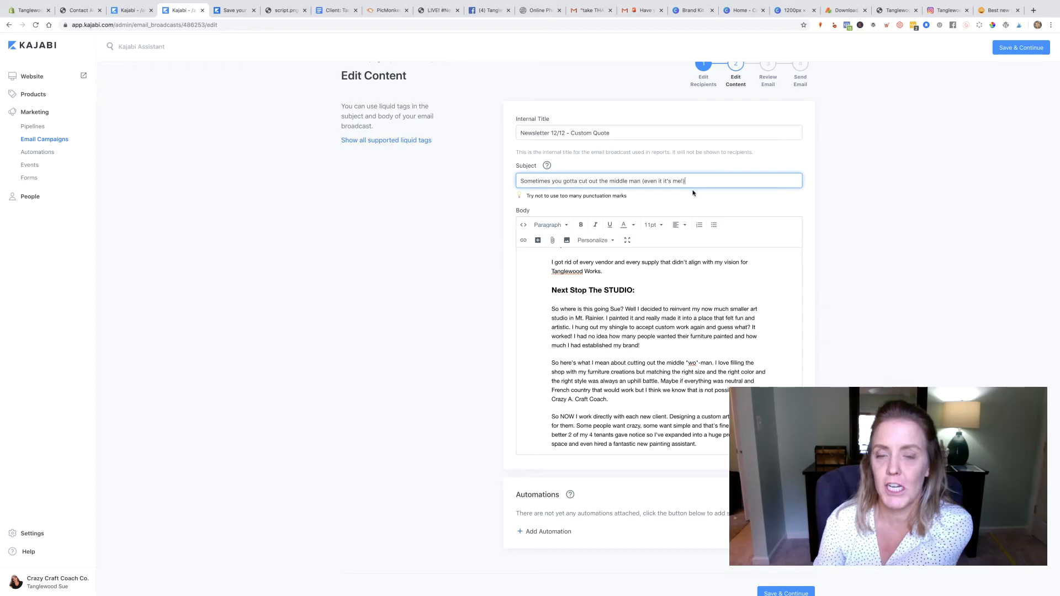
pyautogui.scroll(-3)
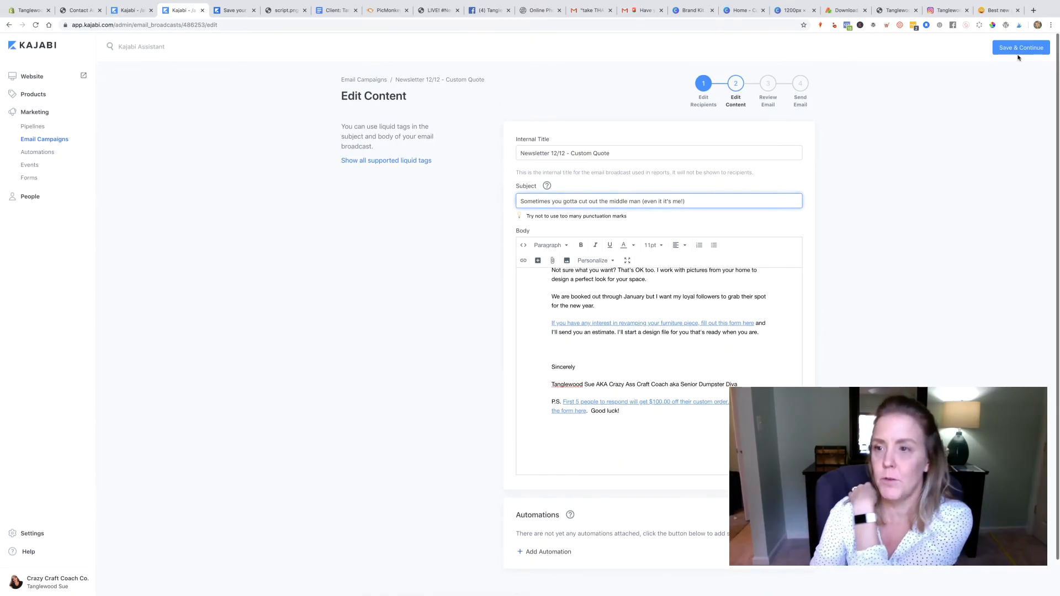
# - Preview the Custom Quote email, then confirm sending it now to 2,906 subscribers
pyautogui.click(1020, 47)
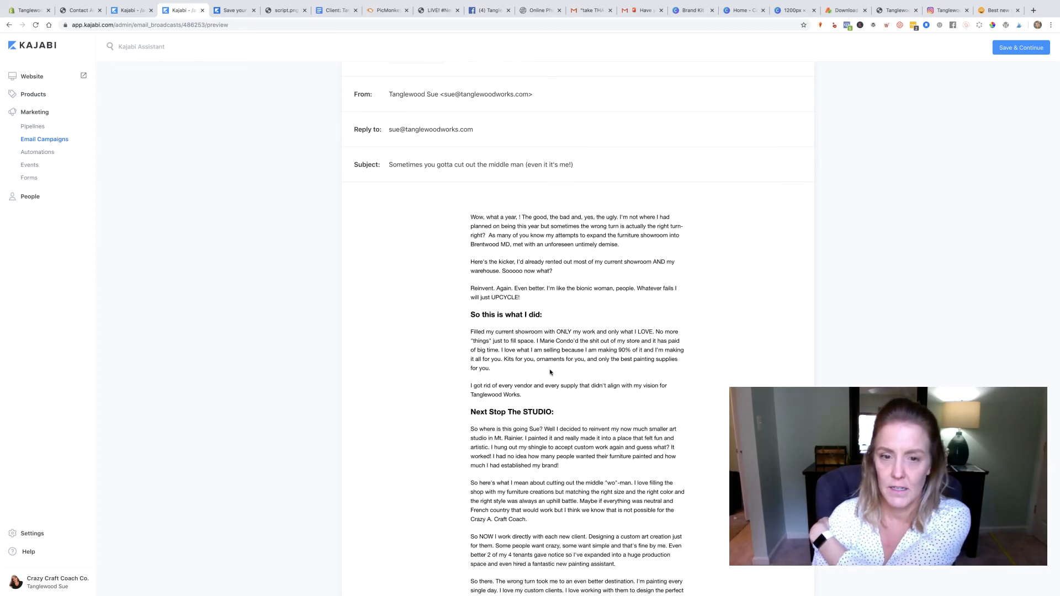
pyautogui.scroll(-3)
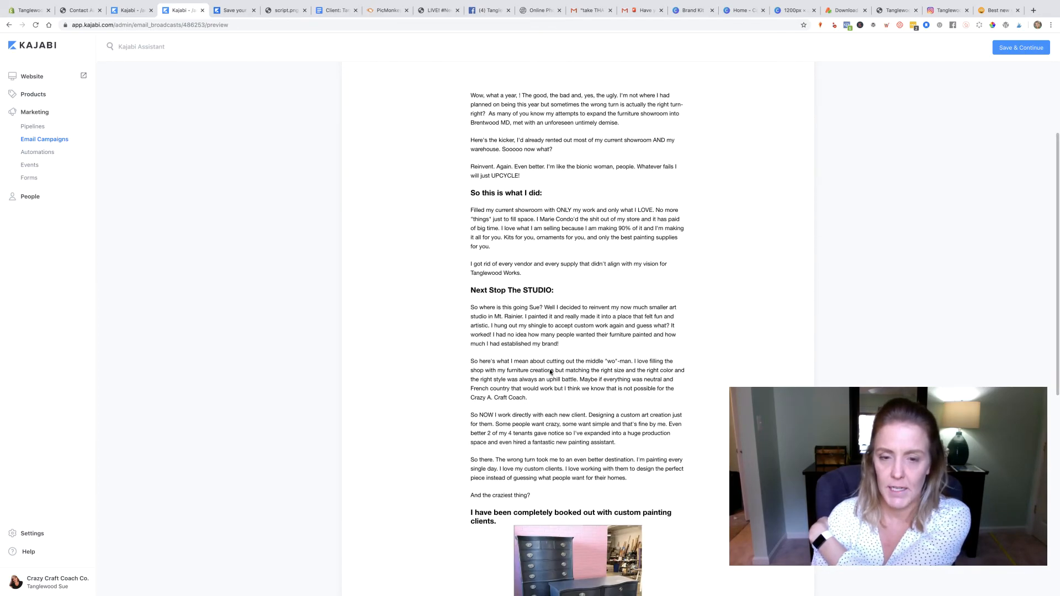
pyautogui.scroll(-3)
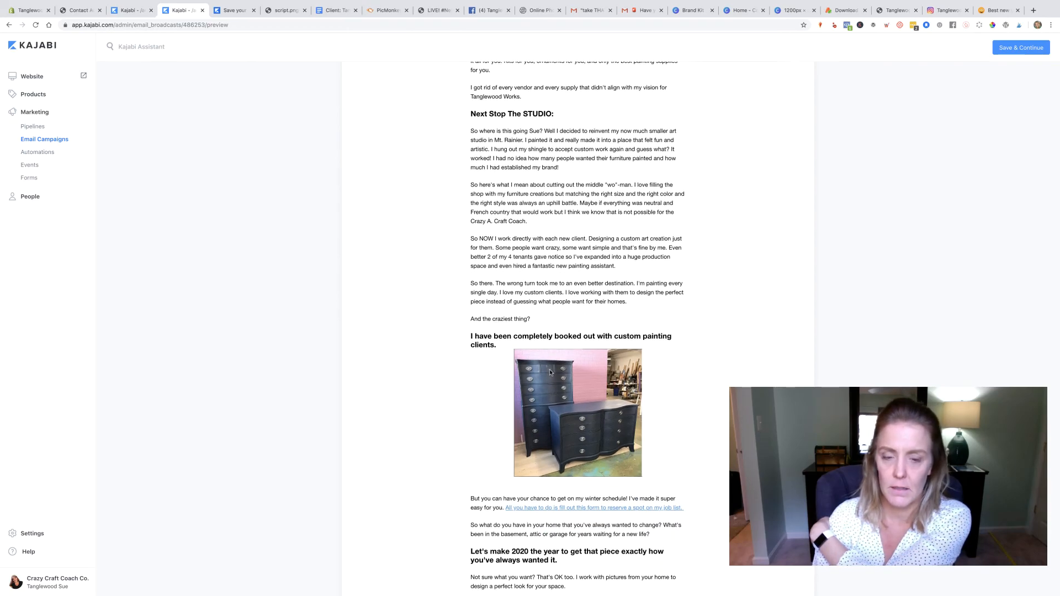
pyautogui.scroll(-3)
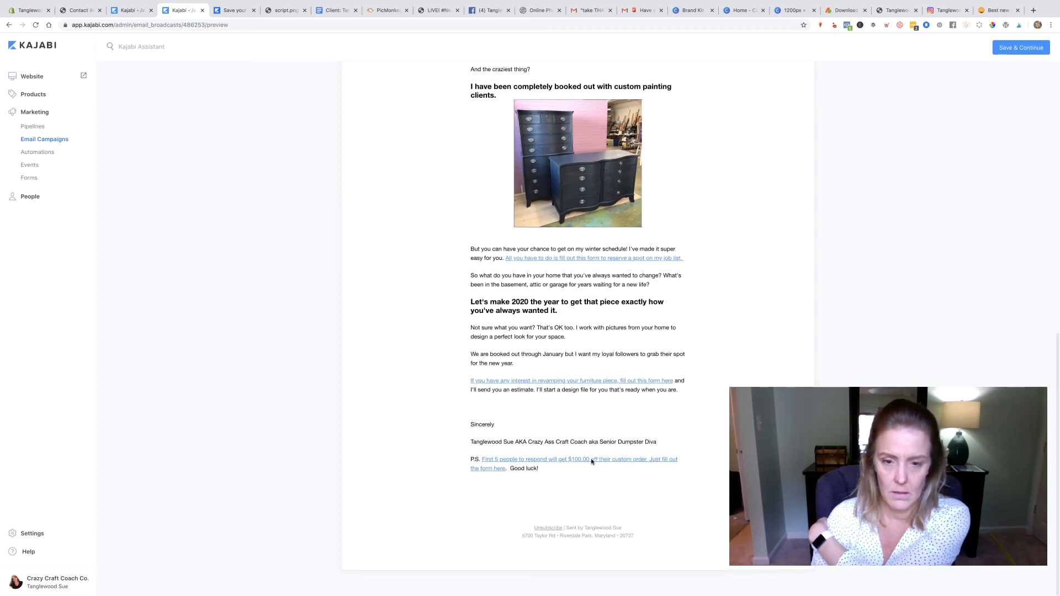
pyautogui.moveTo(540, 386)
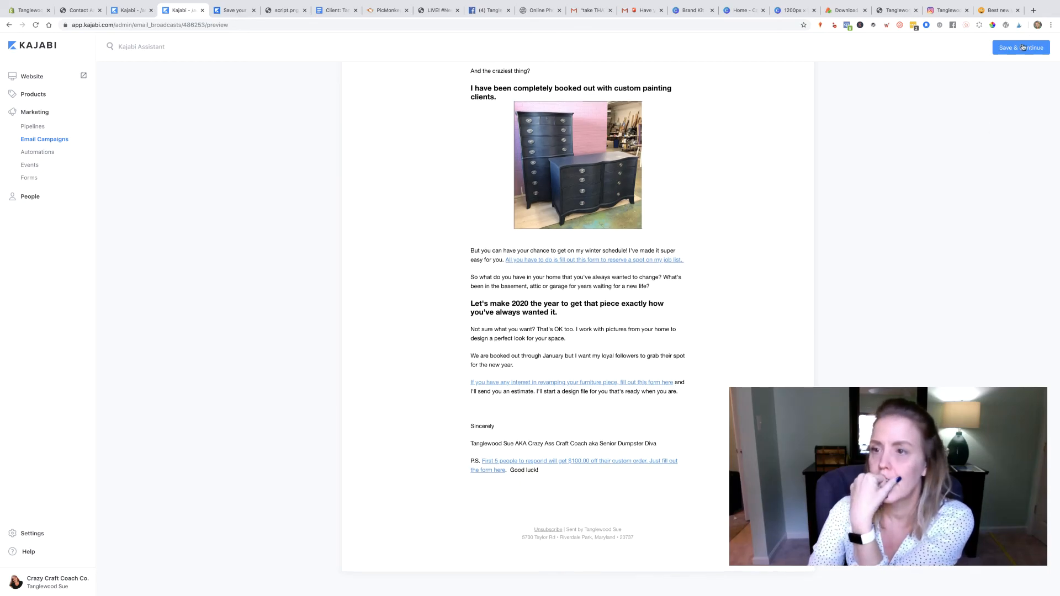
pyautogui.click(1020, 47)
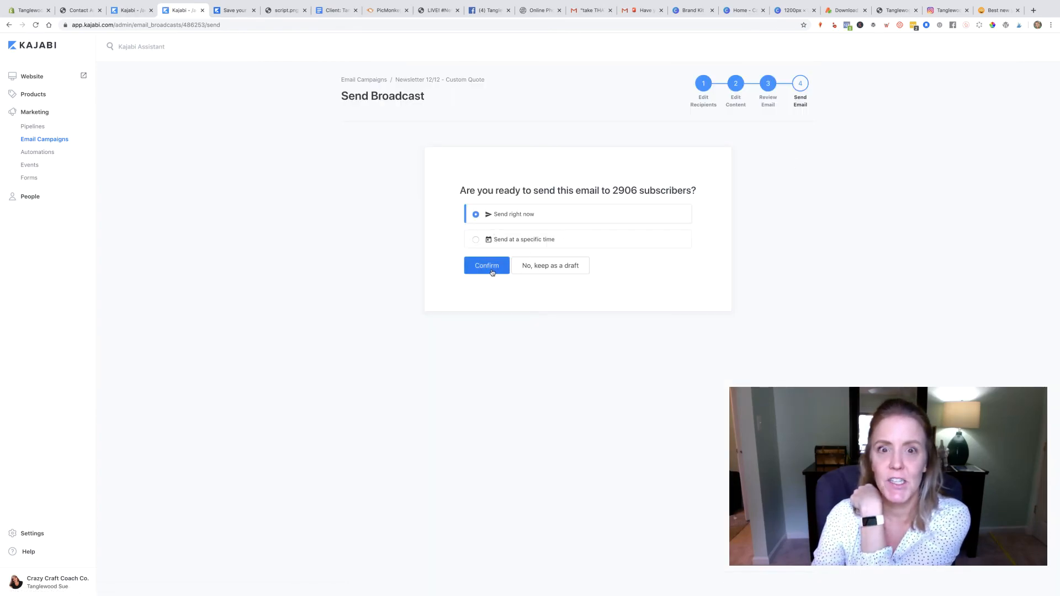
pyautogui.click(486, 265)
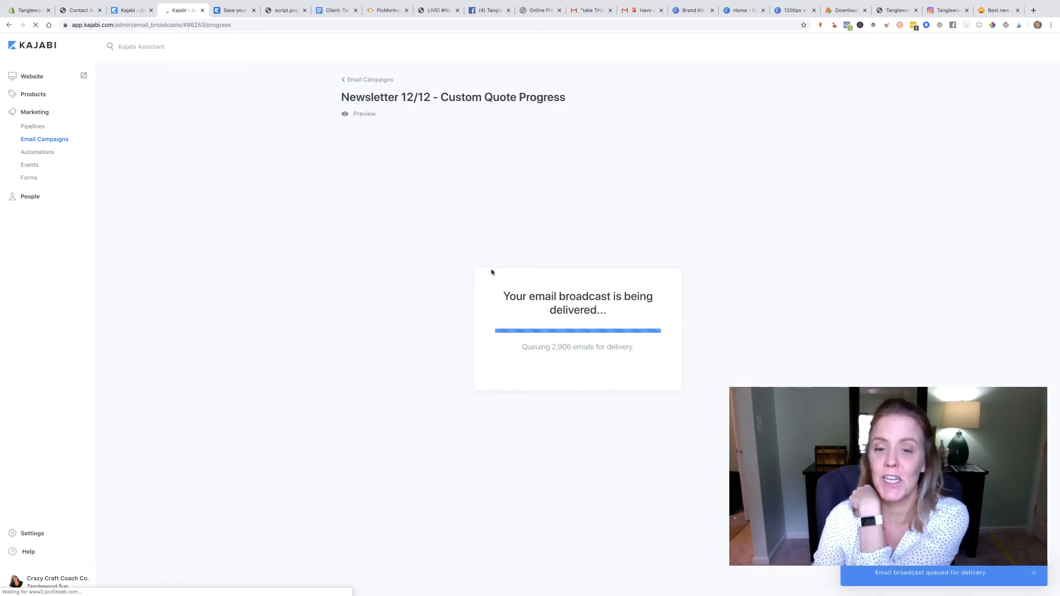